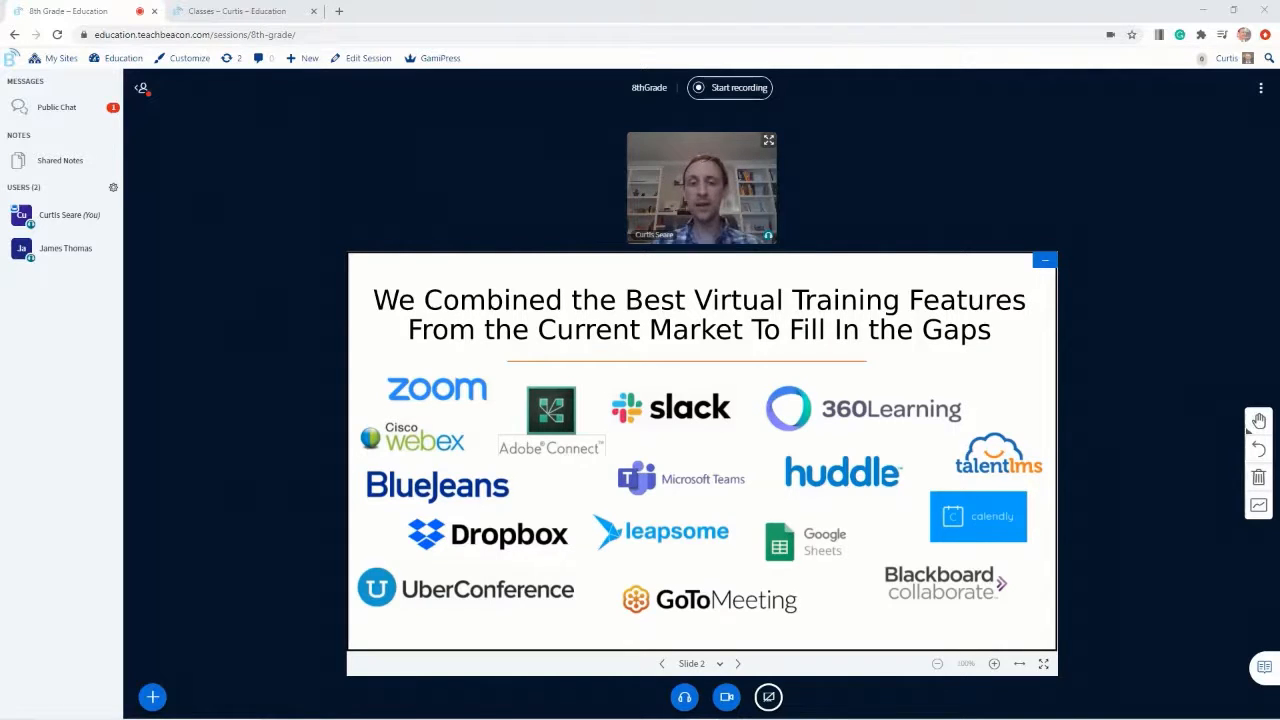
pyautogui.moveTo(1090, 183)
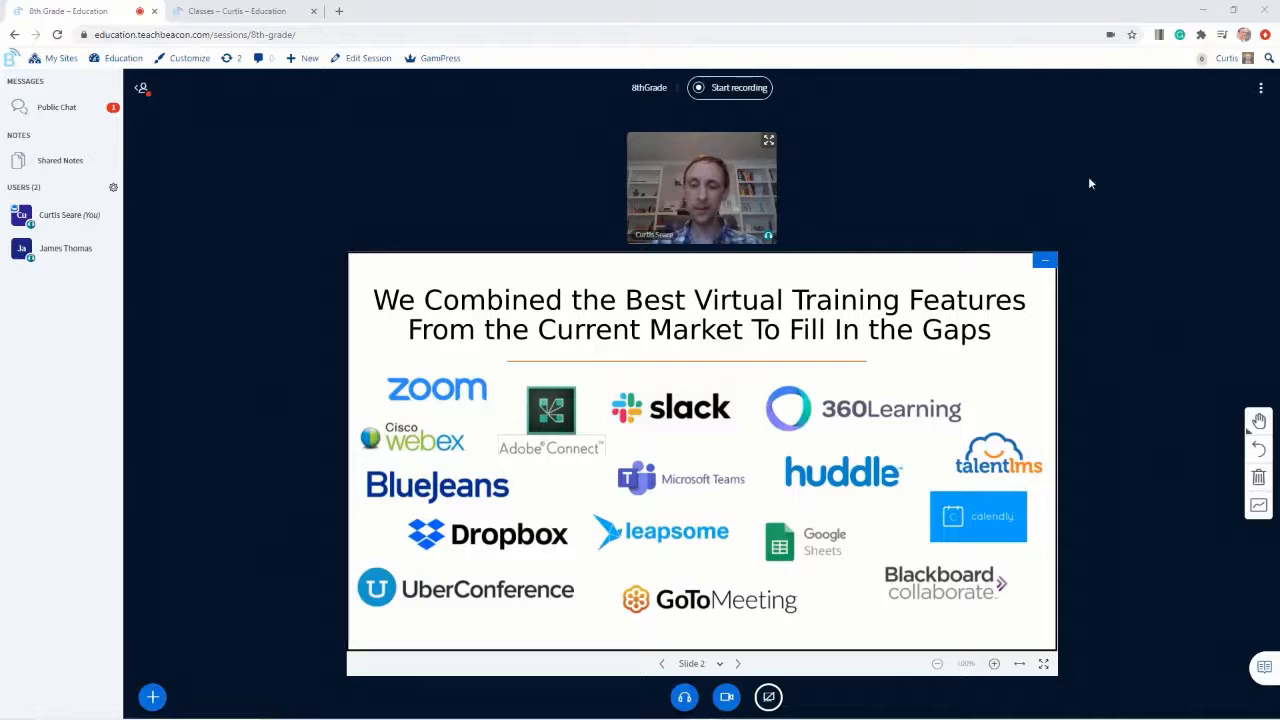
# Advance the classroom presentation two slides, from slide 2 to slide 4
pyautogui.click(738, 663)
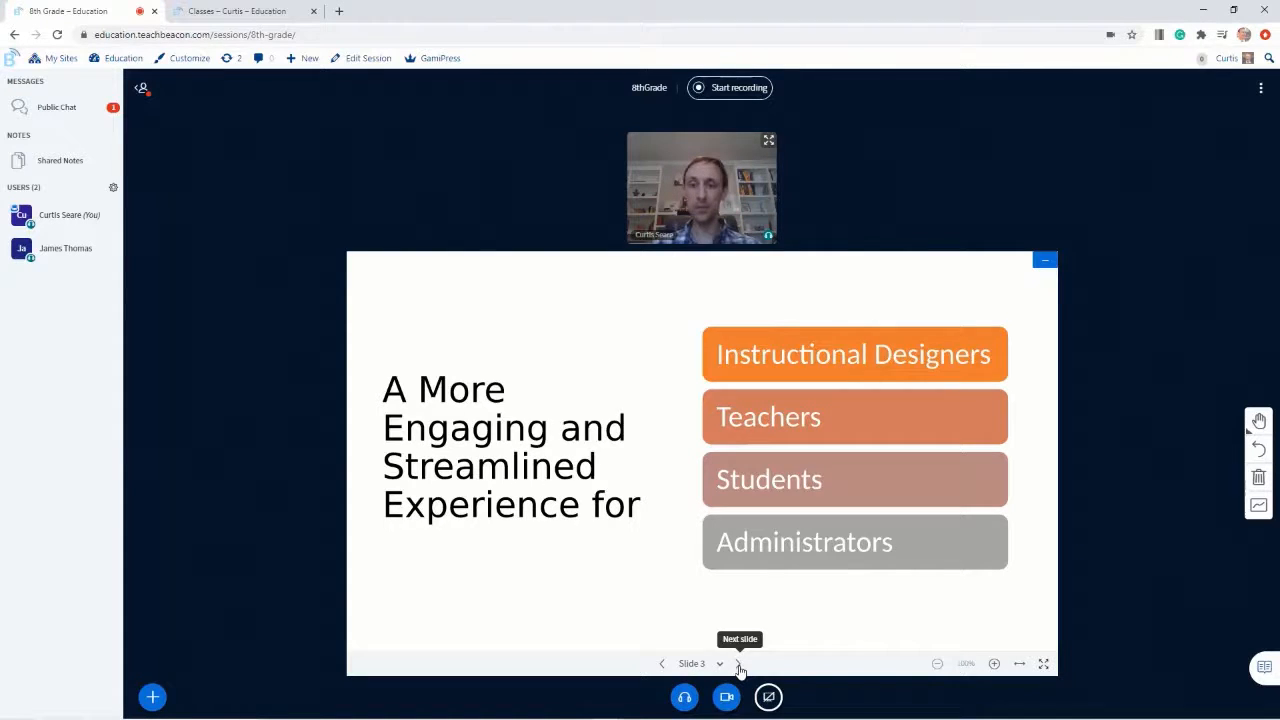
pyautogui.click(740, 663)
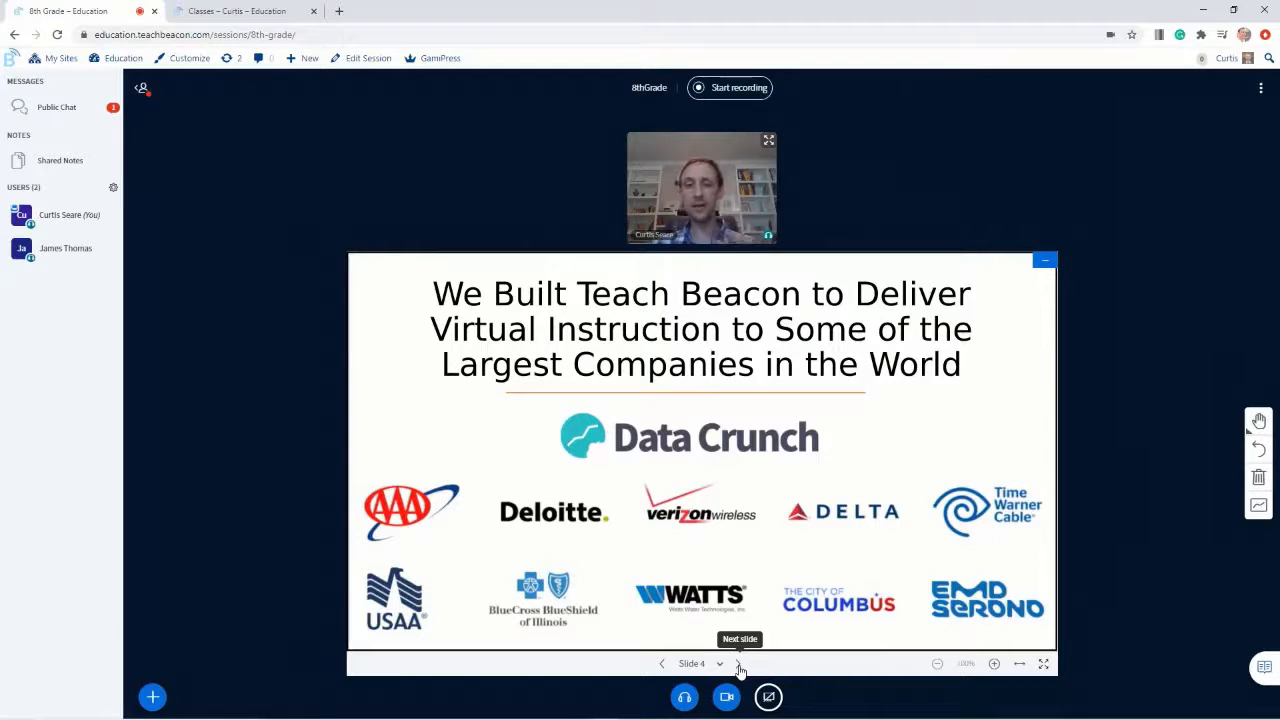
# Move to slide 5, 'Everything You Need For Virtual Training, In One System'
pyautogui.click(739, 663)
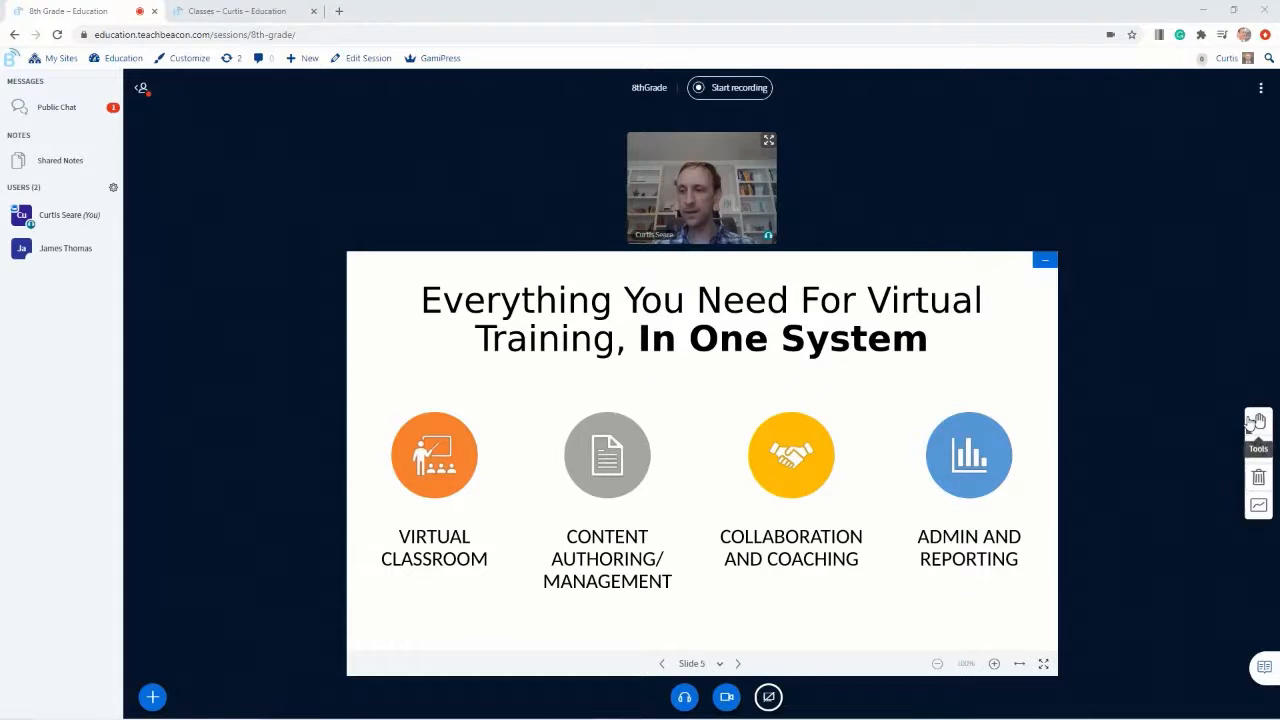
pyautogui.click(1258, 420)
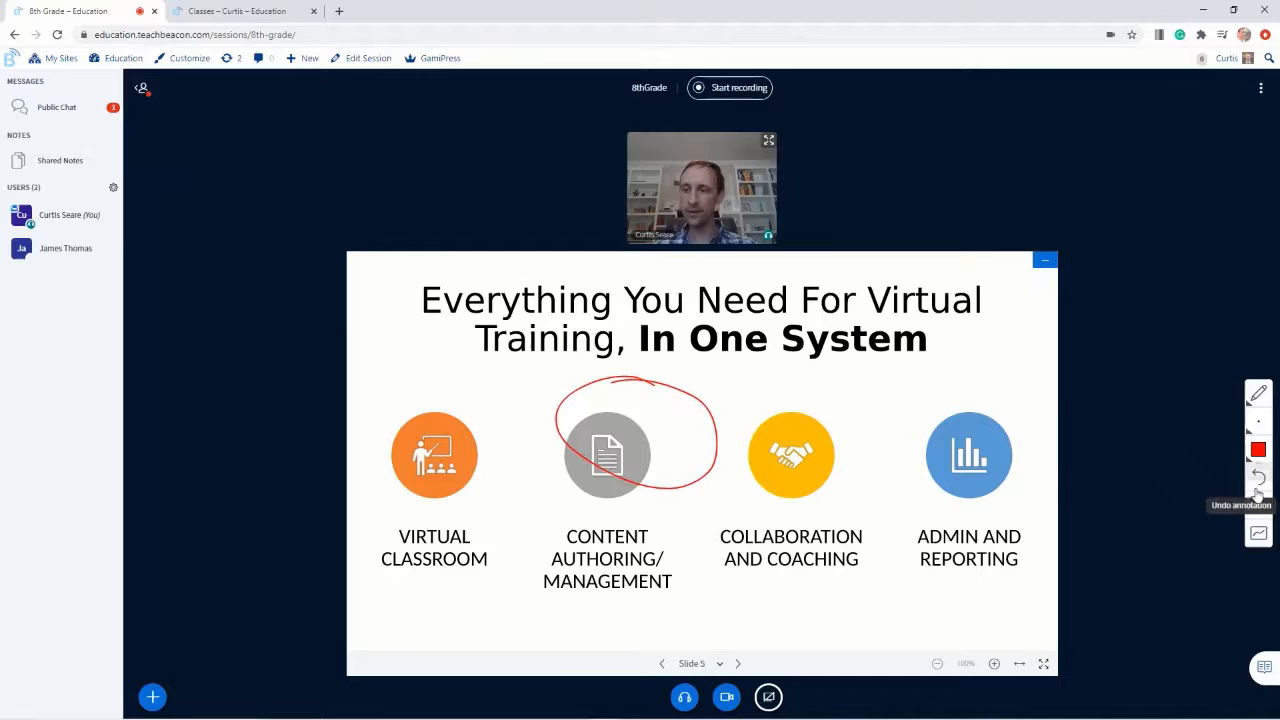
pyautogui.click(1258, 475)
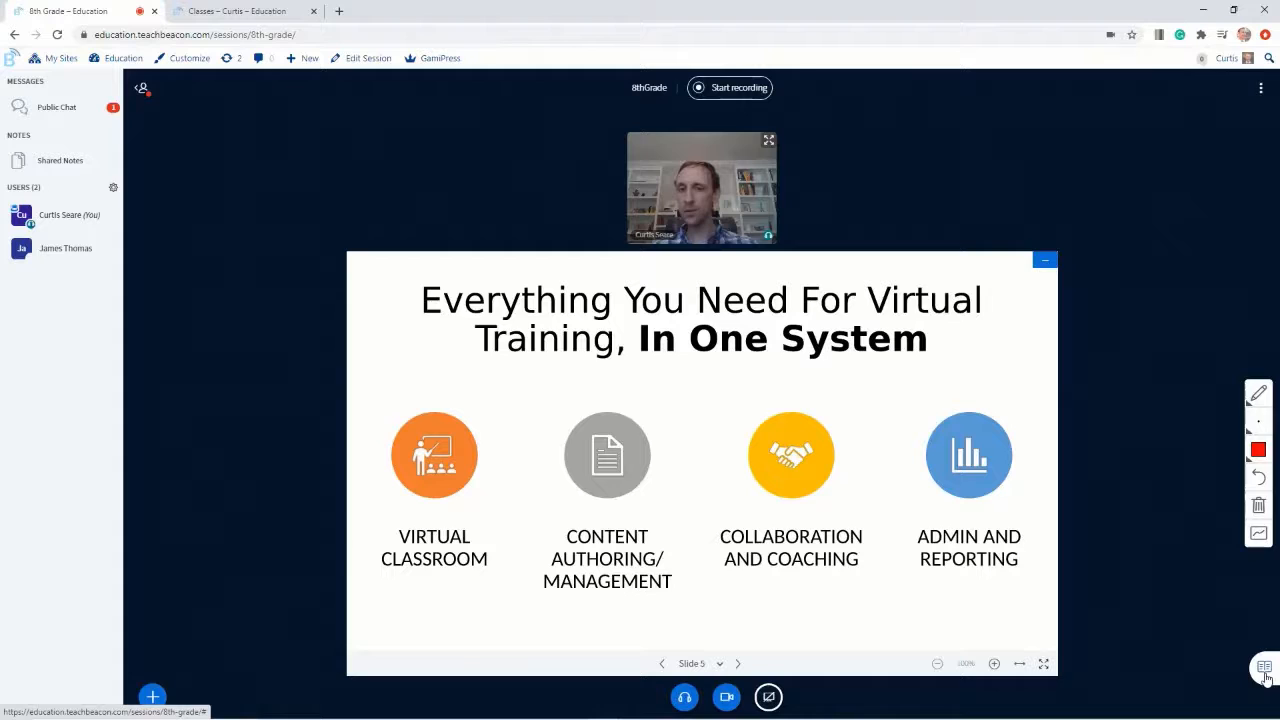
pyautogui.click(1263, 668)
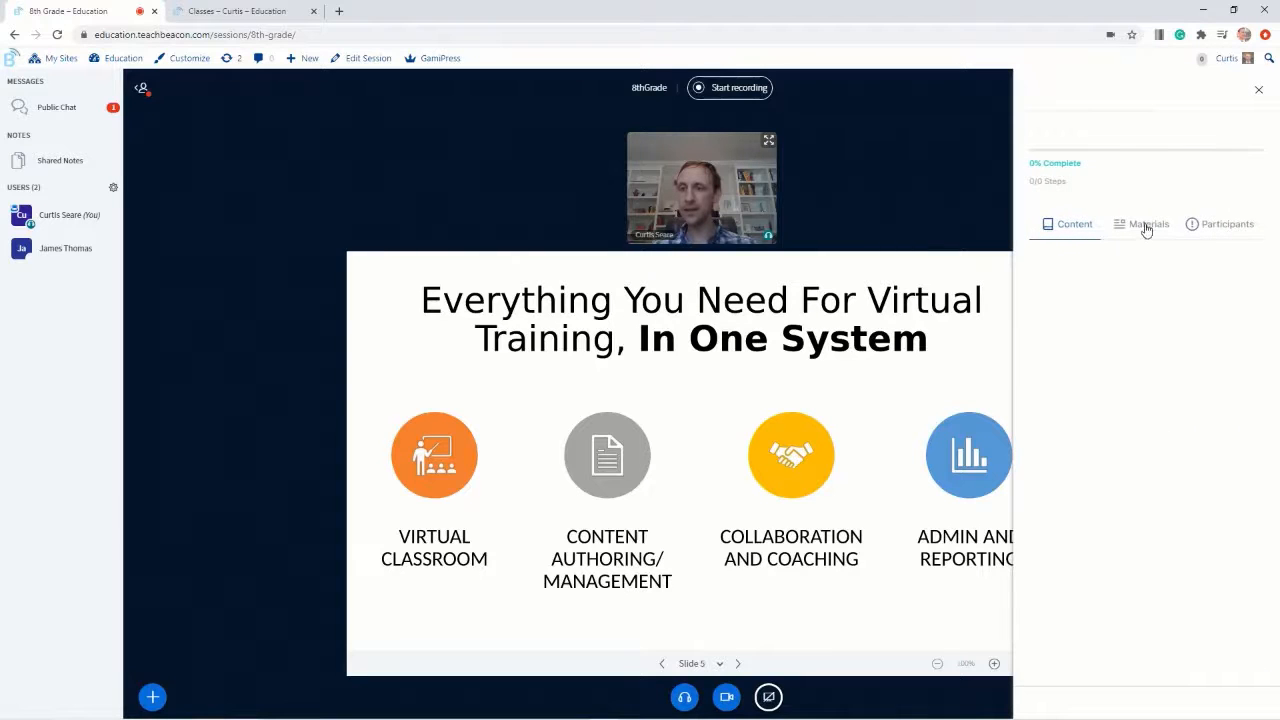
pyautogui.click(1258, 89)
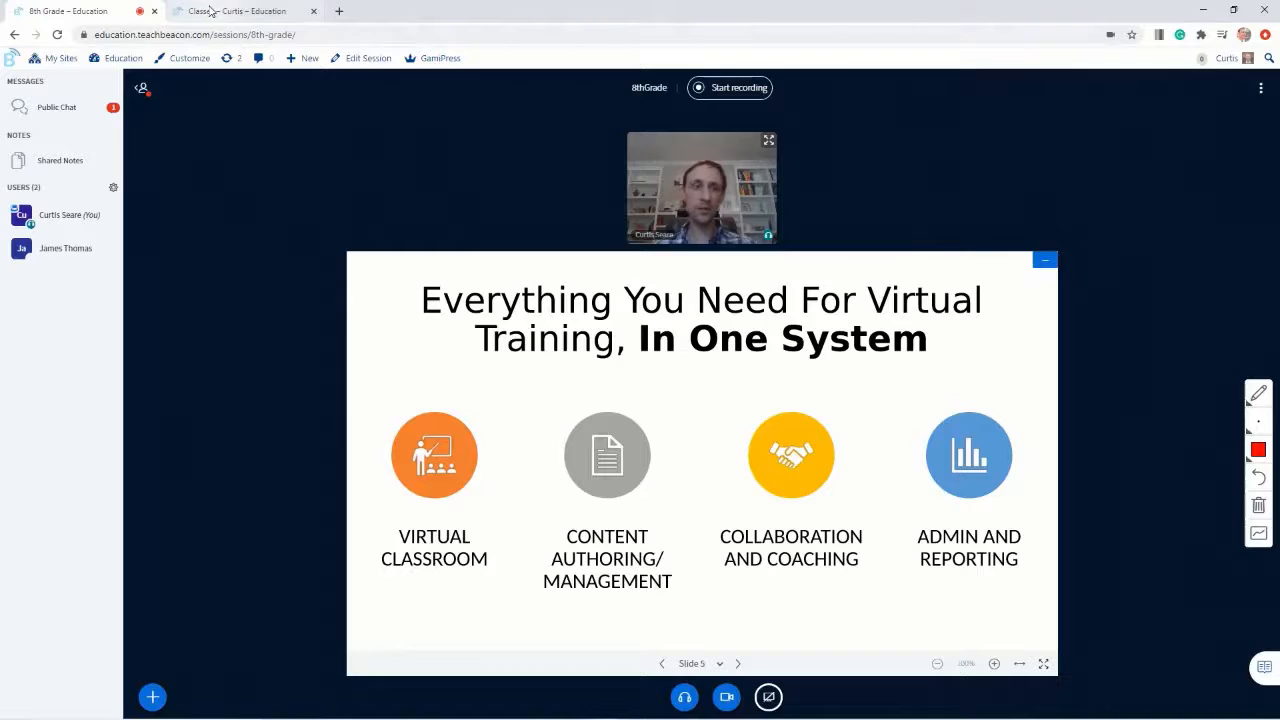
# From the Classes tab, open 8th Grade and show its courses: A.P. French, Algebra, Biology, English
pyautogui.click(240, 11)
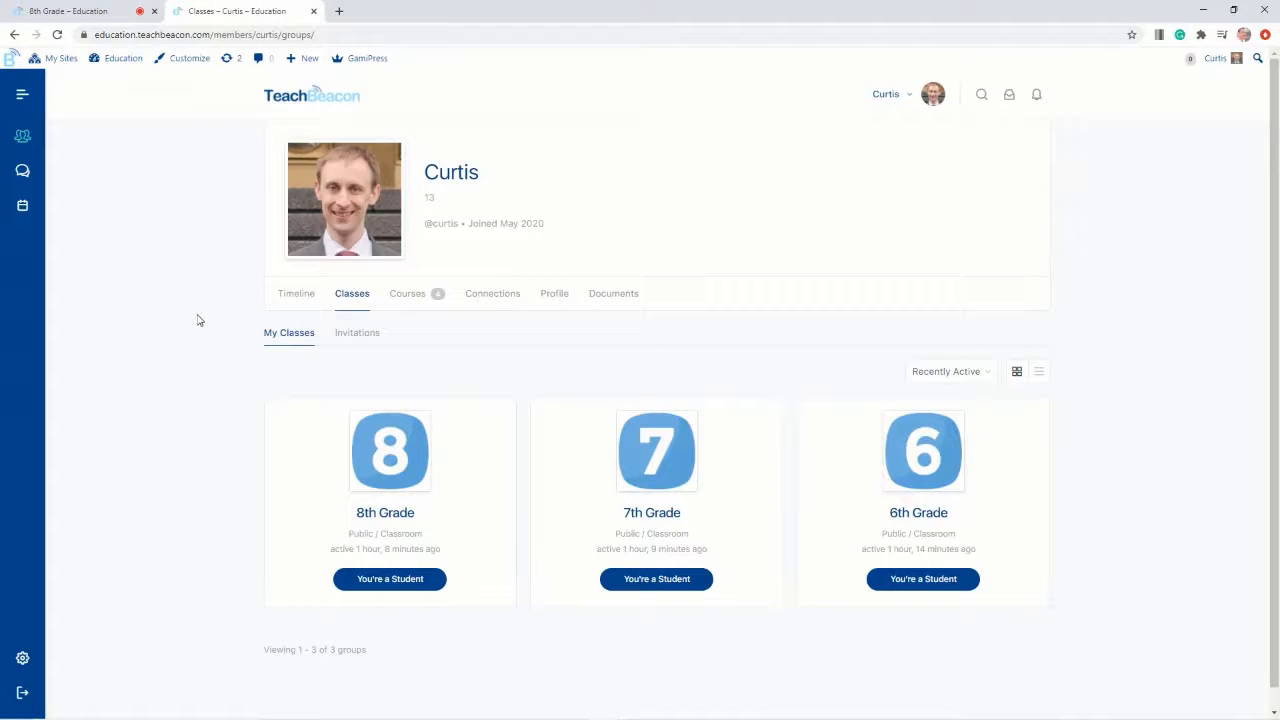
pyautogui.moveTo(428, 446)
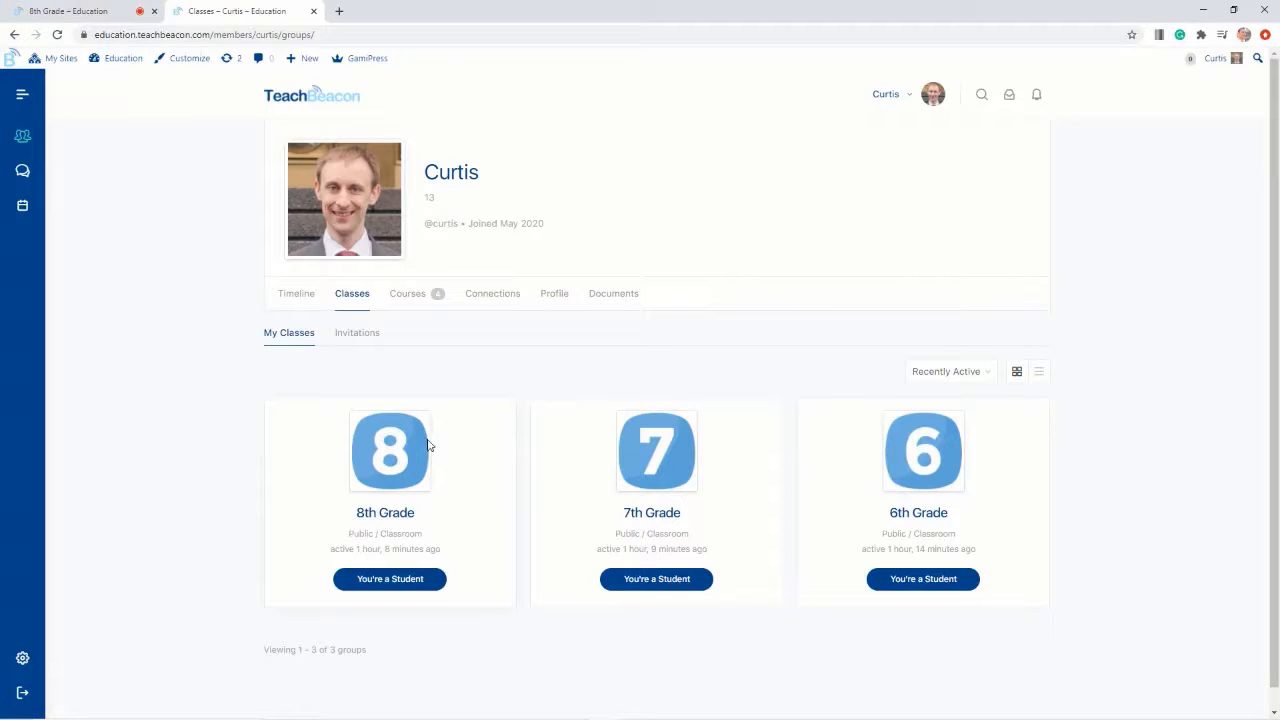
pyautogui.moveTo(267, 450)
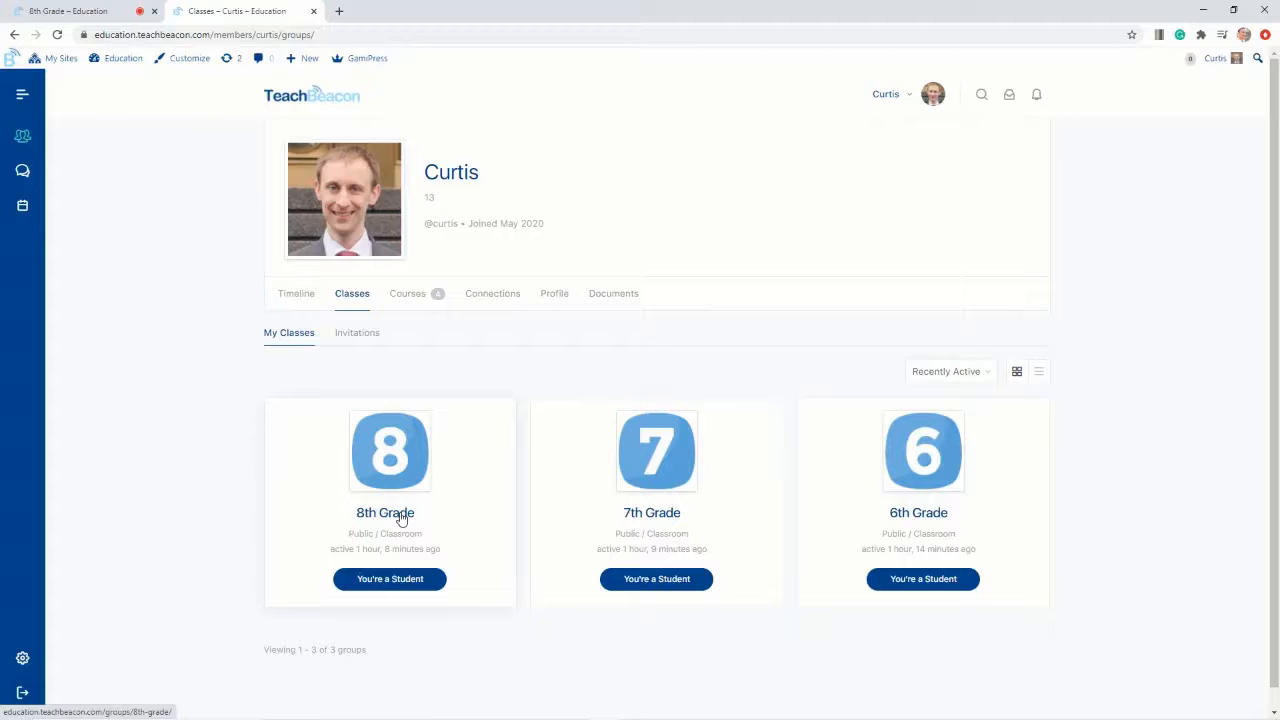
pyautogui.click(385, 512)
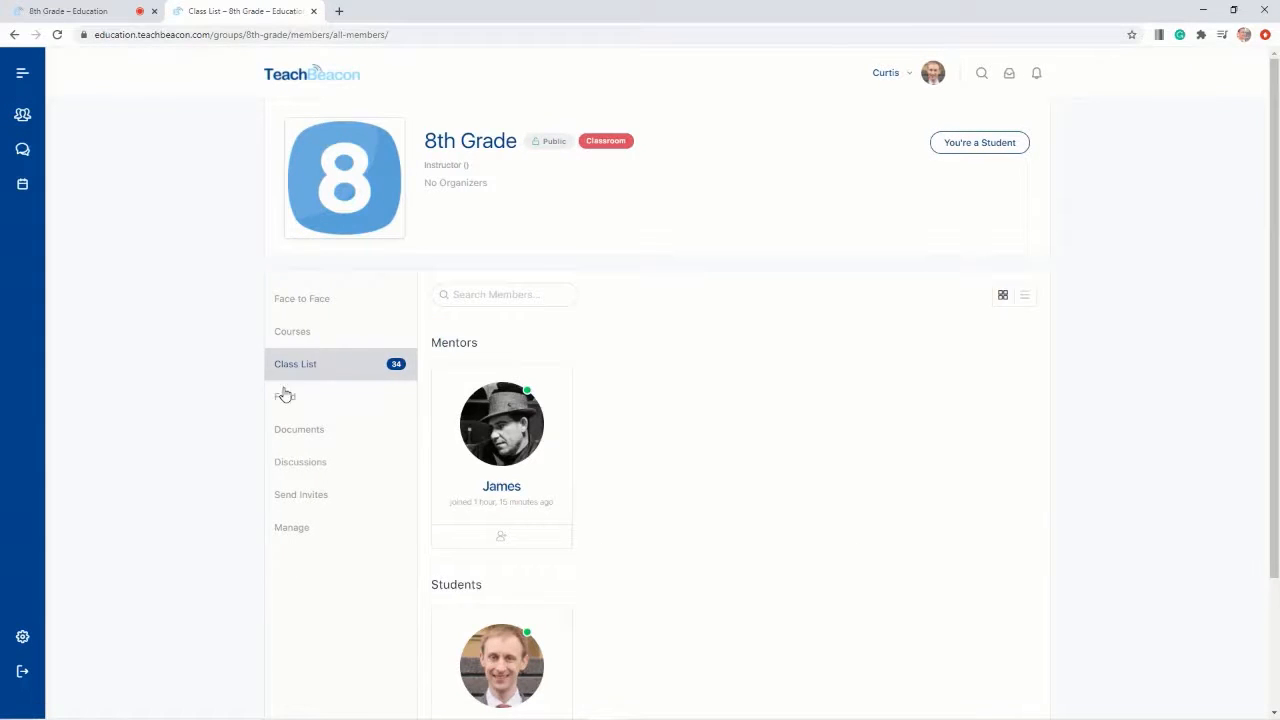
pyautogui.click(293, 331)
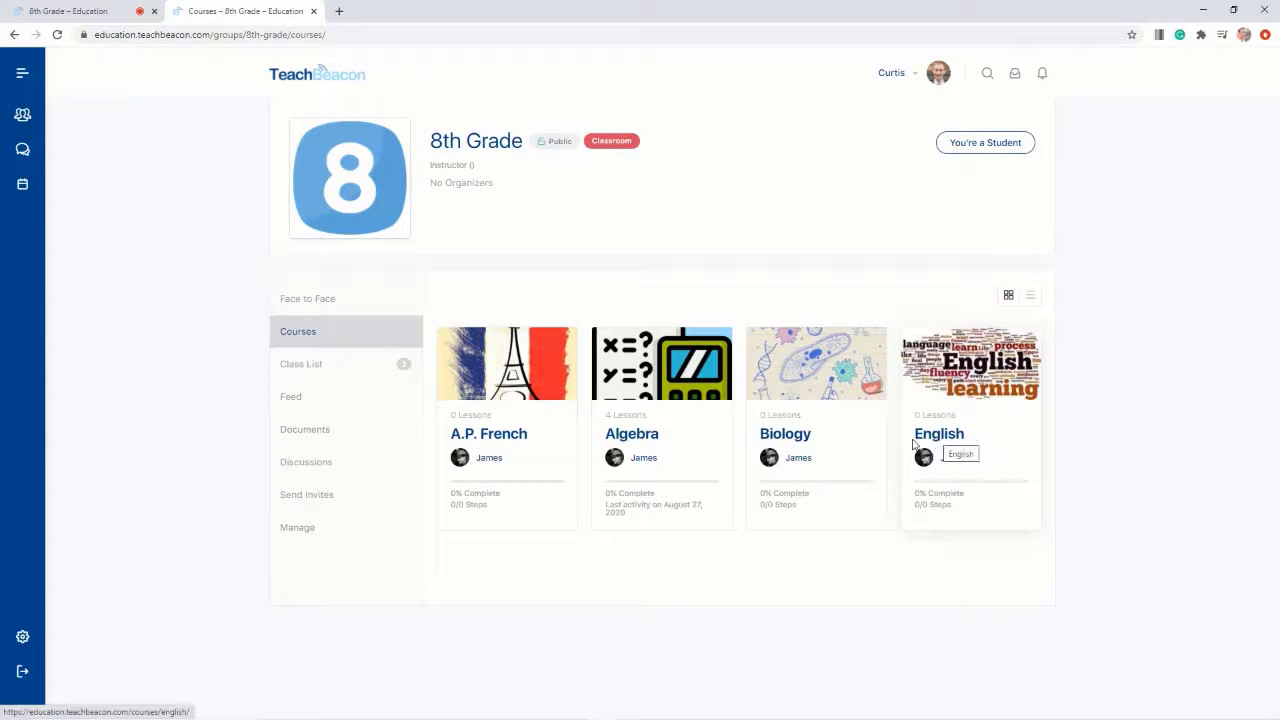
pyautogui.click(632, 433)
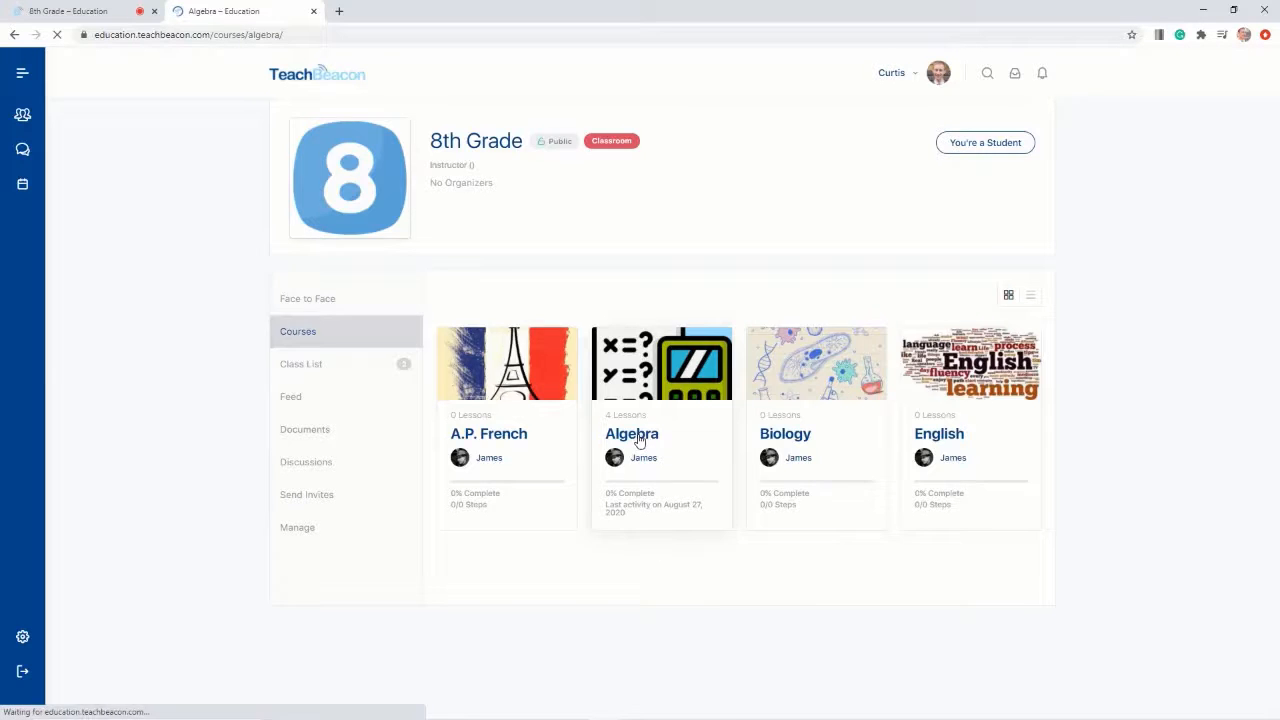
pyautogui.click(631, 433)
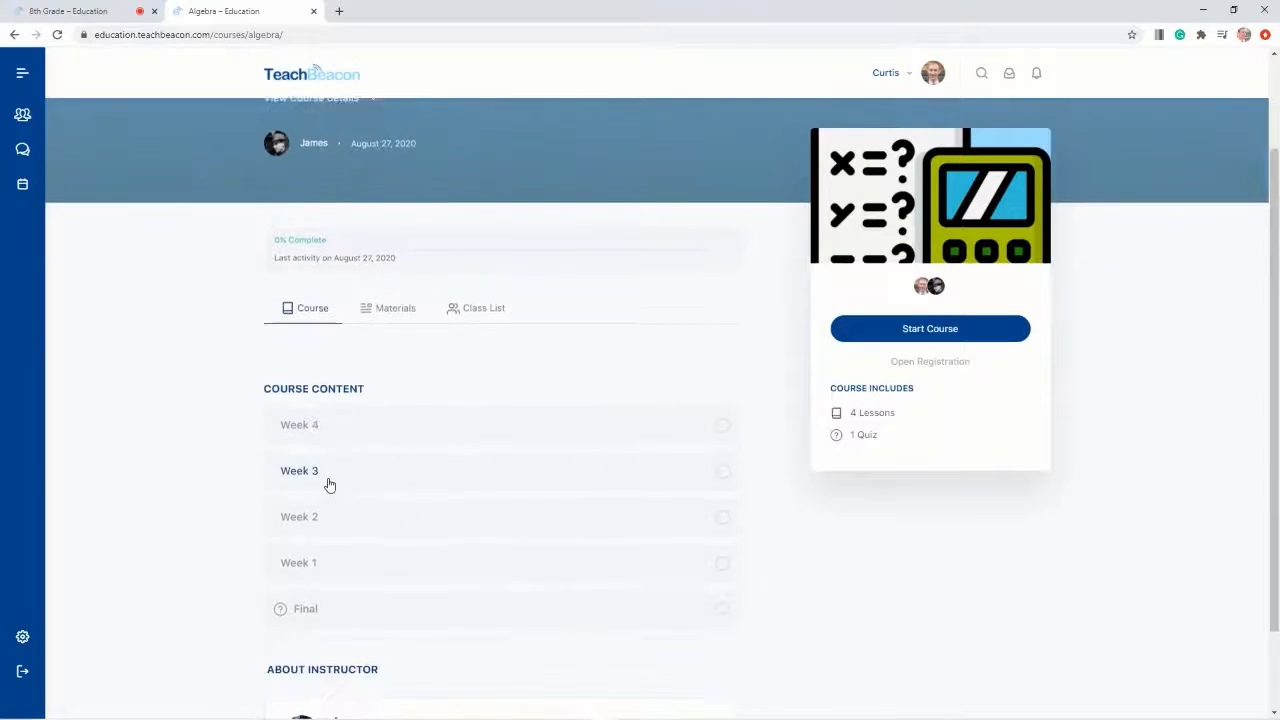
pyautogui.scroll(-3)
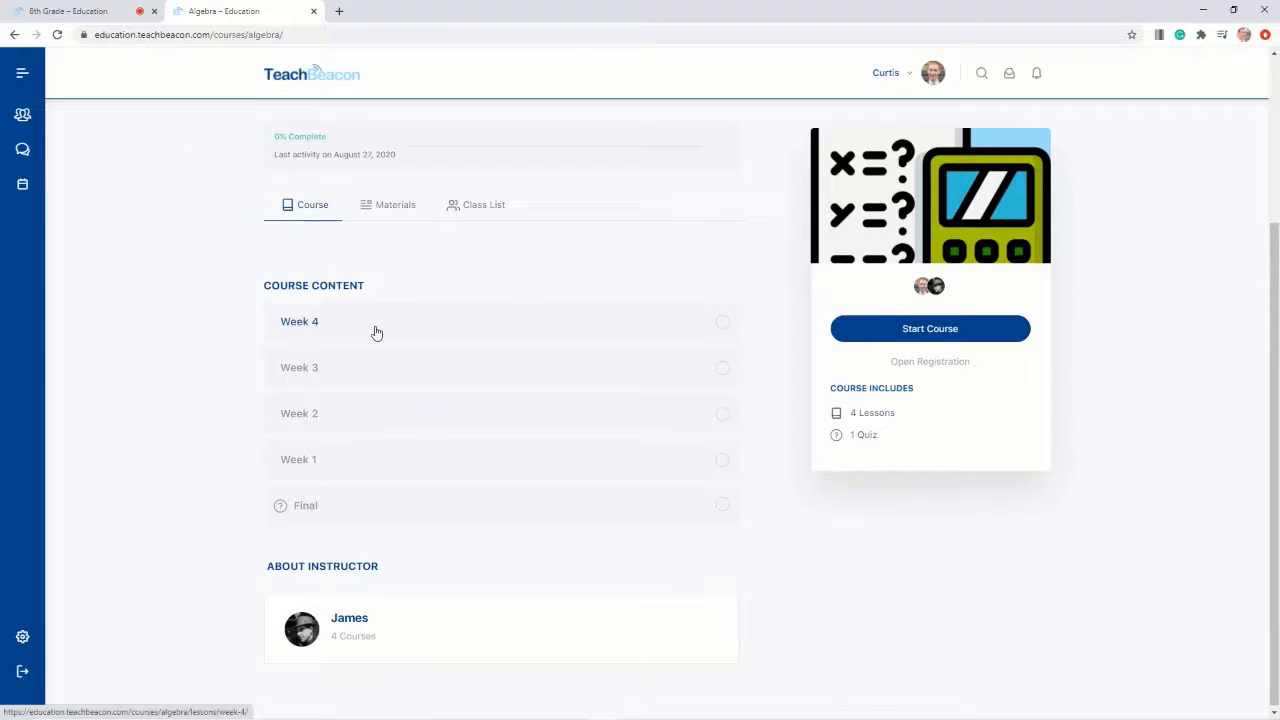
pyautogui.click(299, 321)
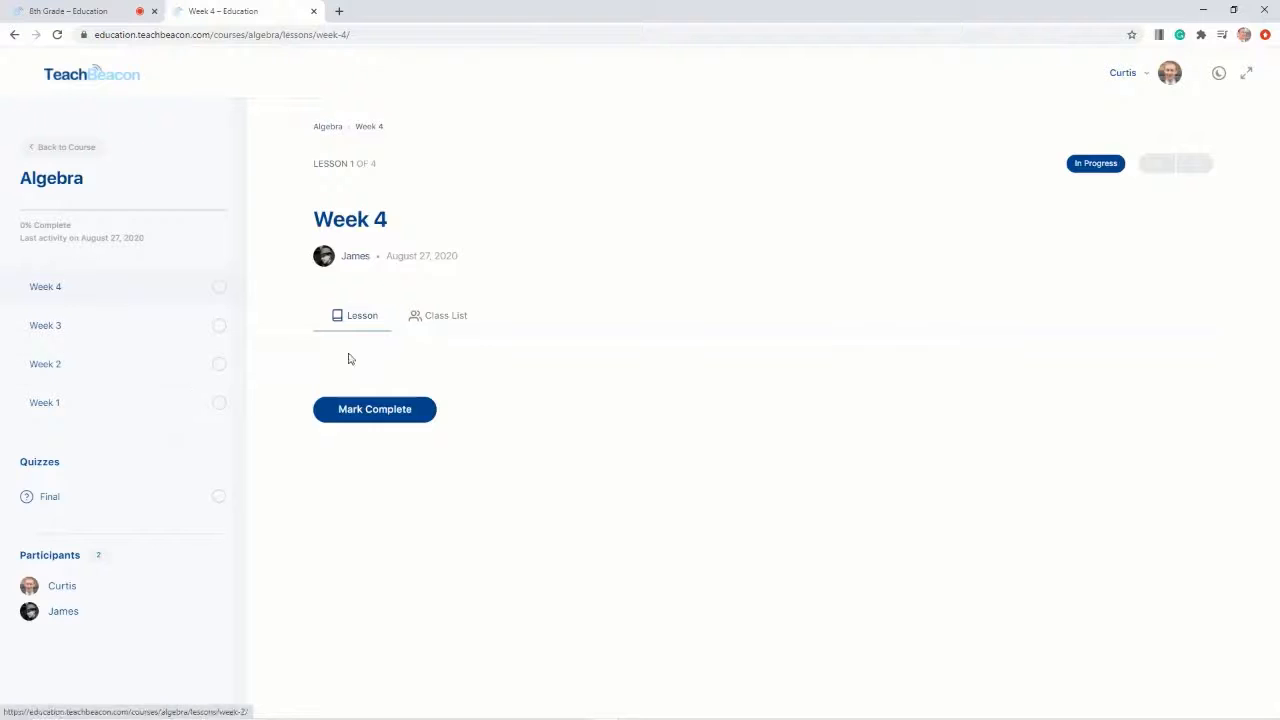
pyautogui.click(44, 402)
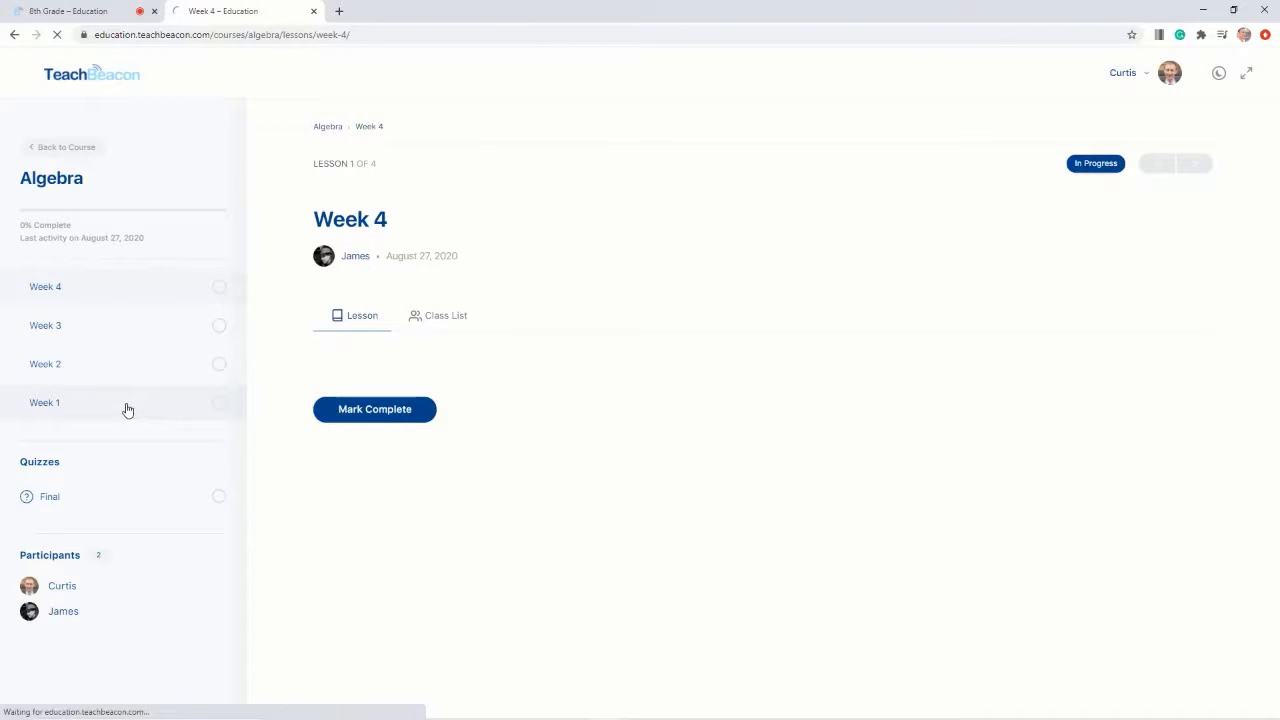
pyautogui.click(44, 402)
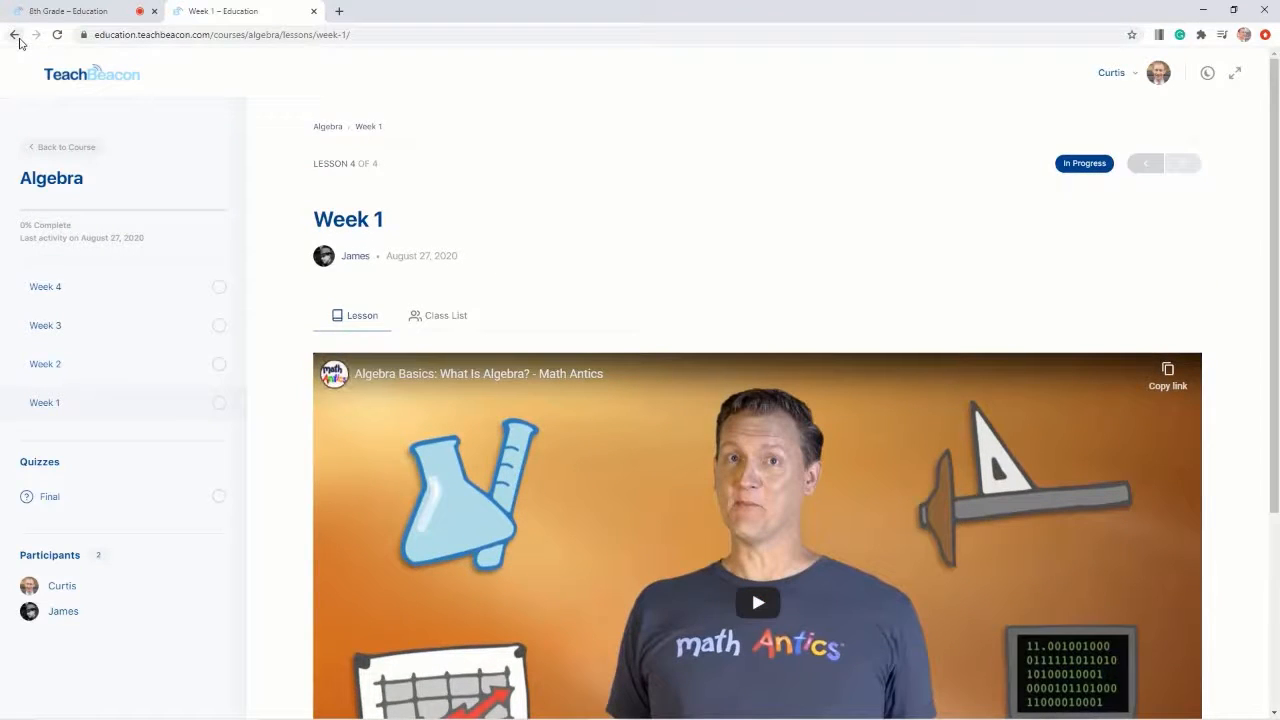
pyautogui.click(45, 287)
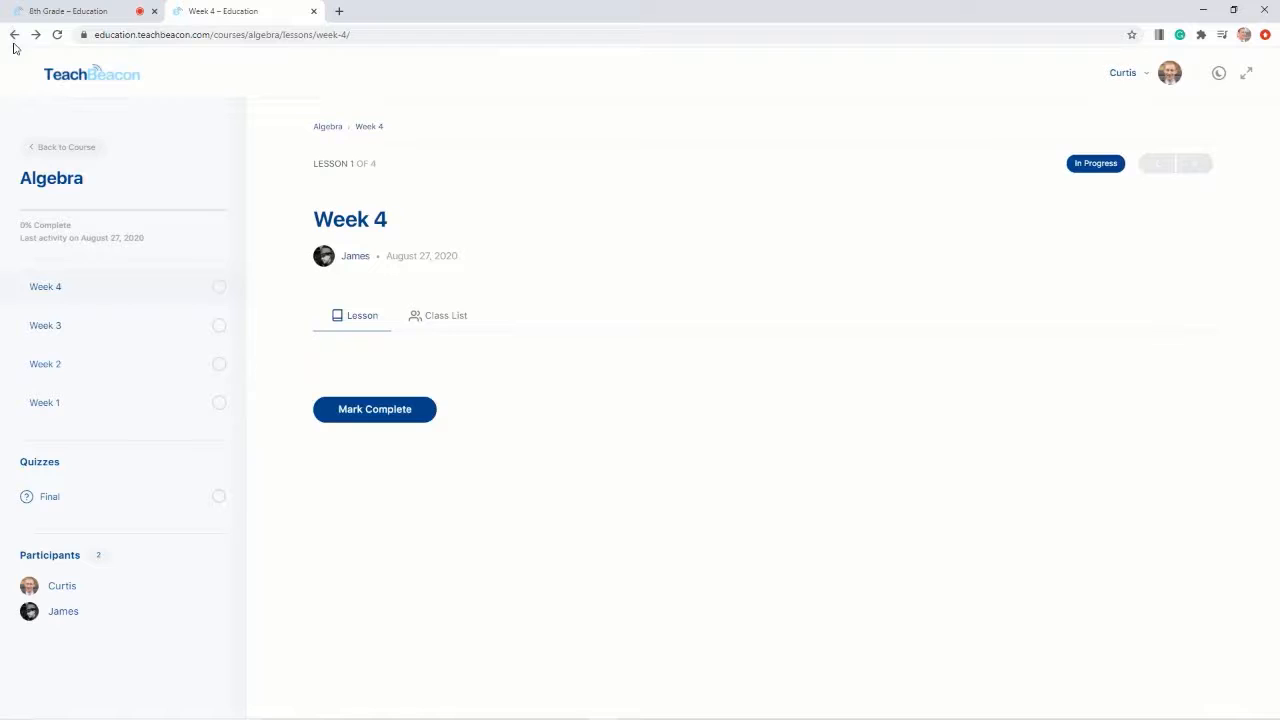
pyautogui.click(15, 34)
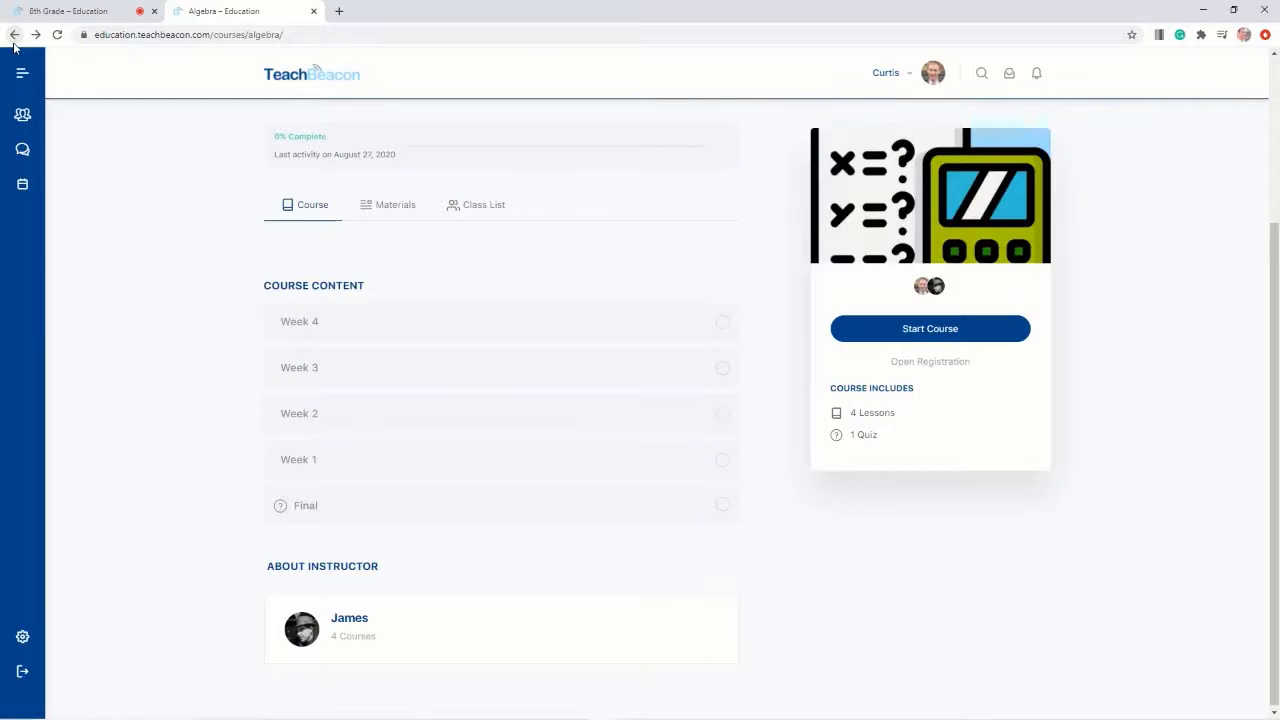
pyautogui.click(15, 34)
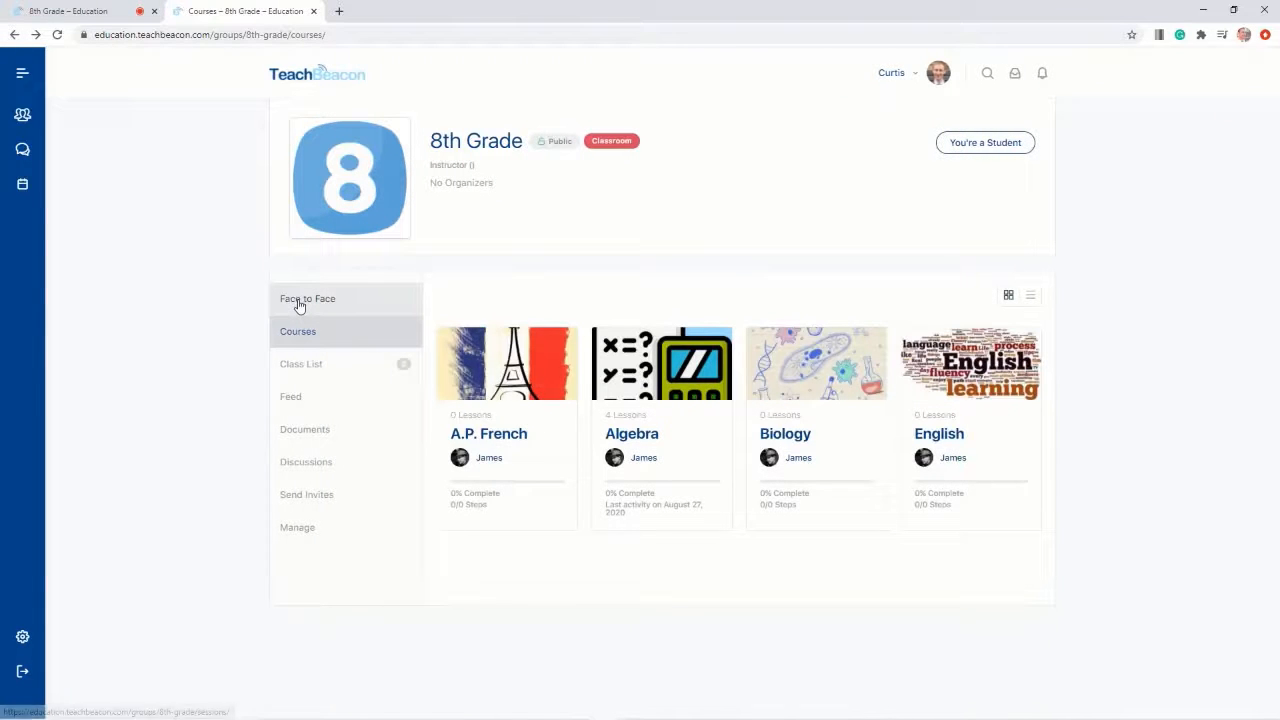
pyautogui.click(307, 298)
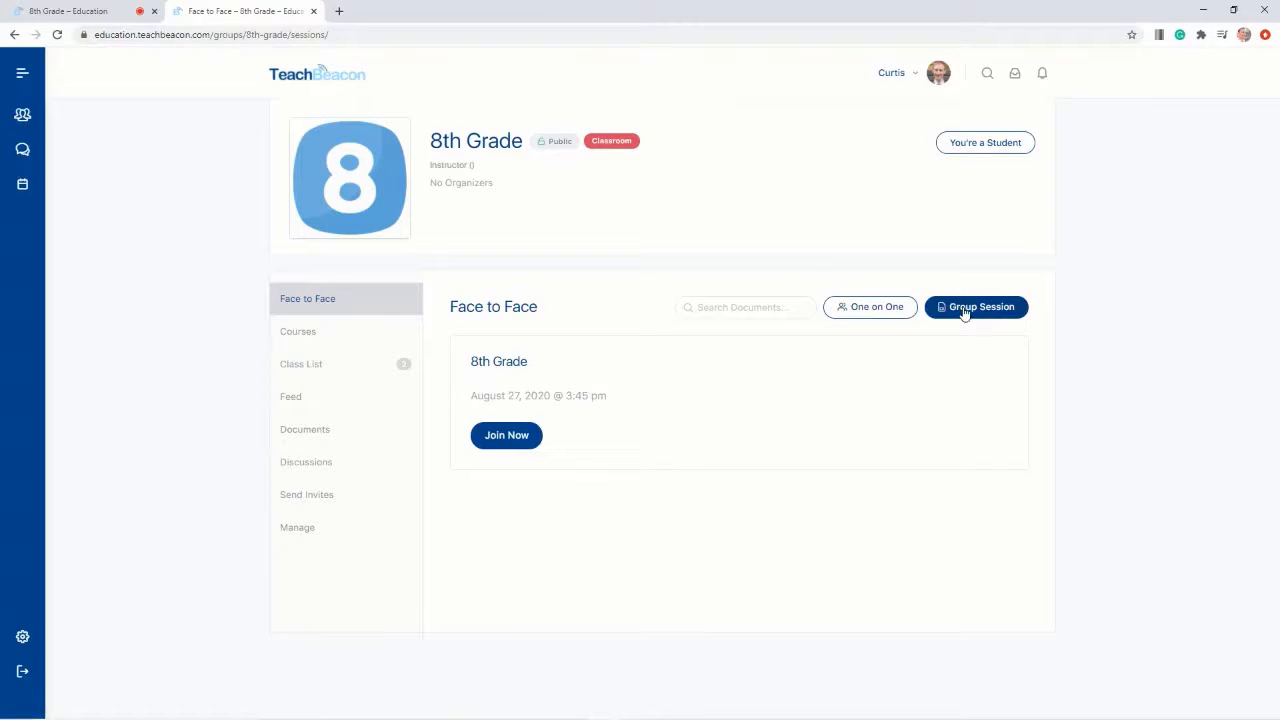
pyautogui.click(506, 435)
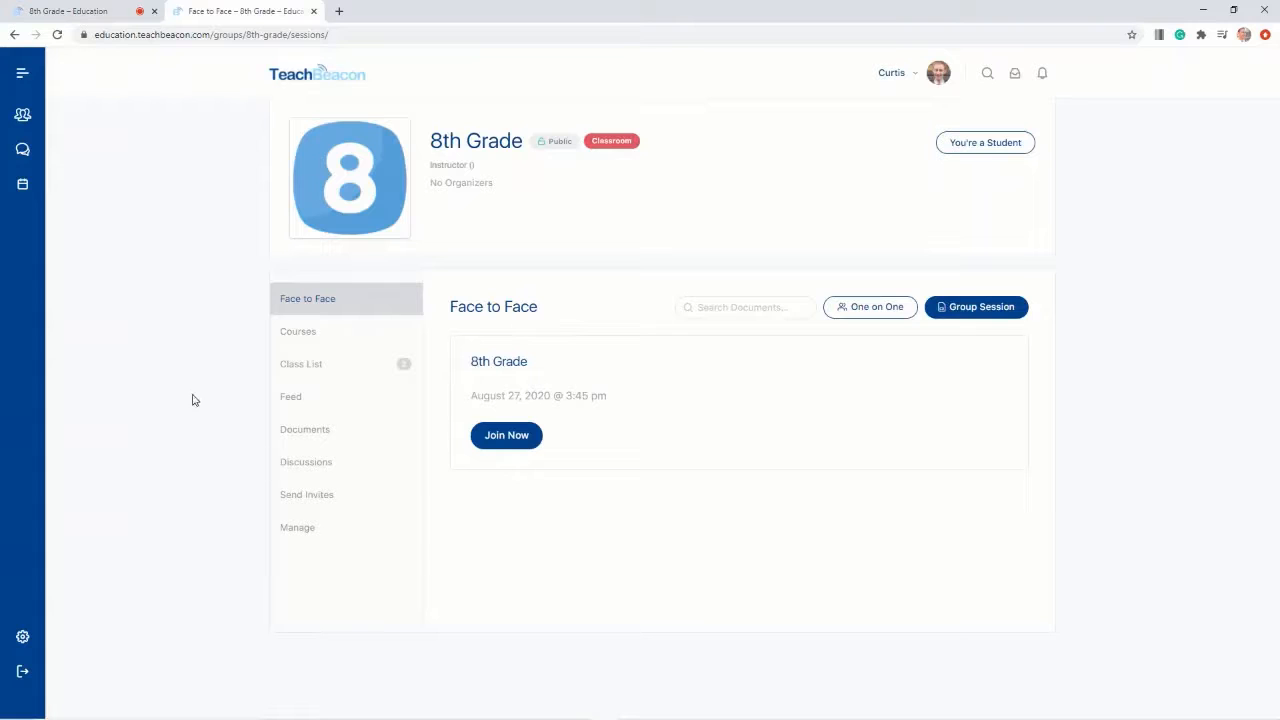
pyautogui.moveTo(216, 396)
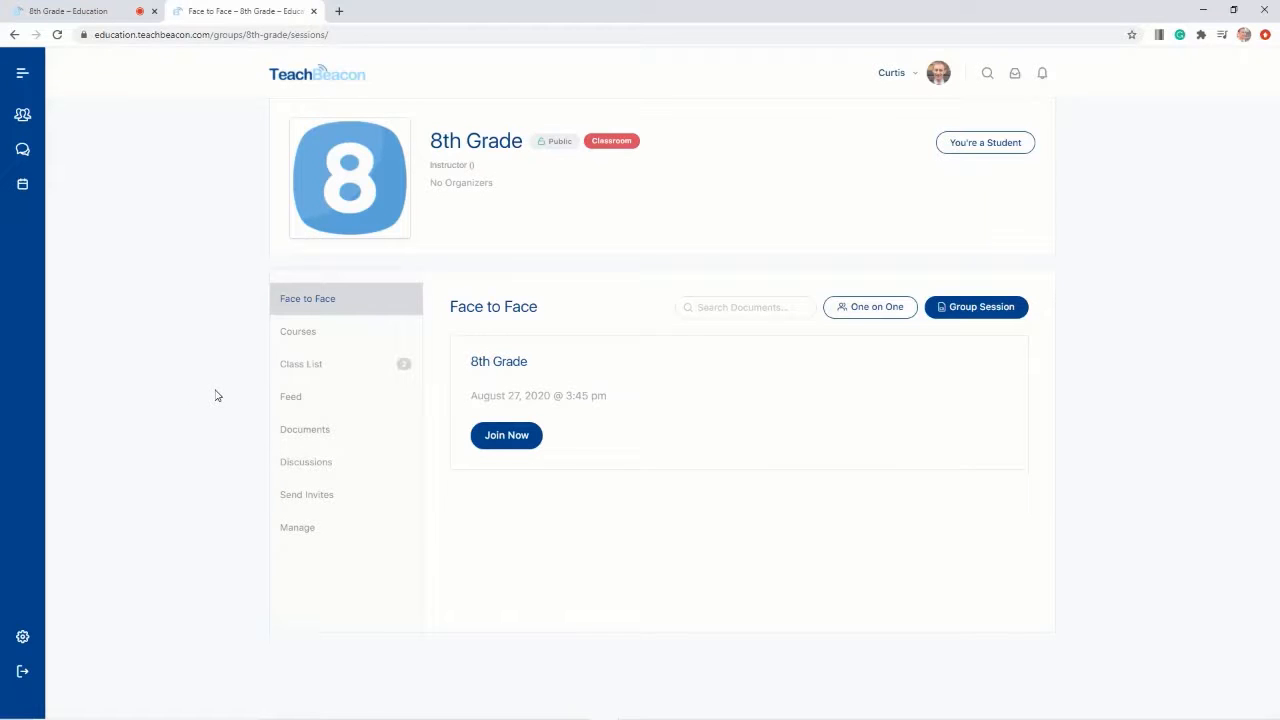
pyautogui.moveTo(306, 461)
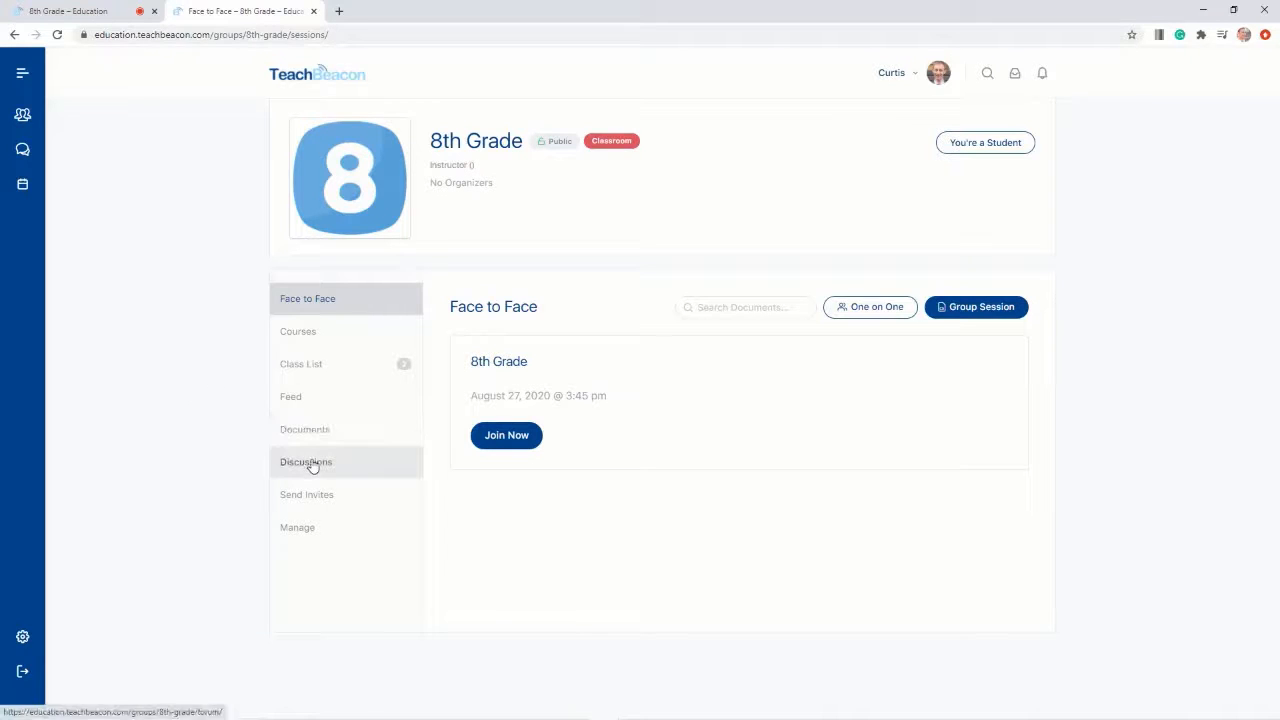
# Show the empty 8th Grade Discussions page, opening and cancelling a new discussion form
pyautogui.click(306, 461)
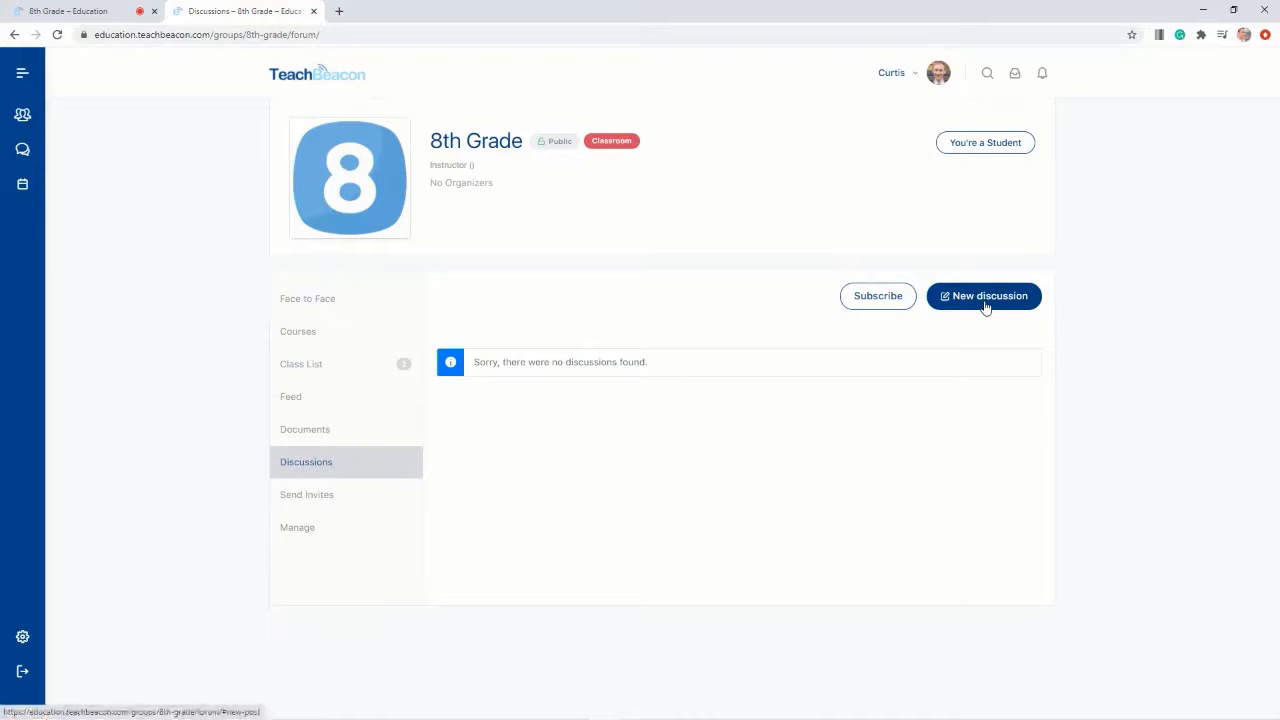
pyautogui.click(983, 295)
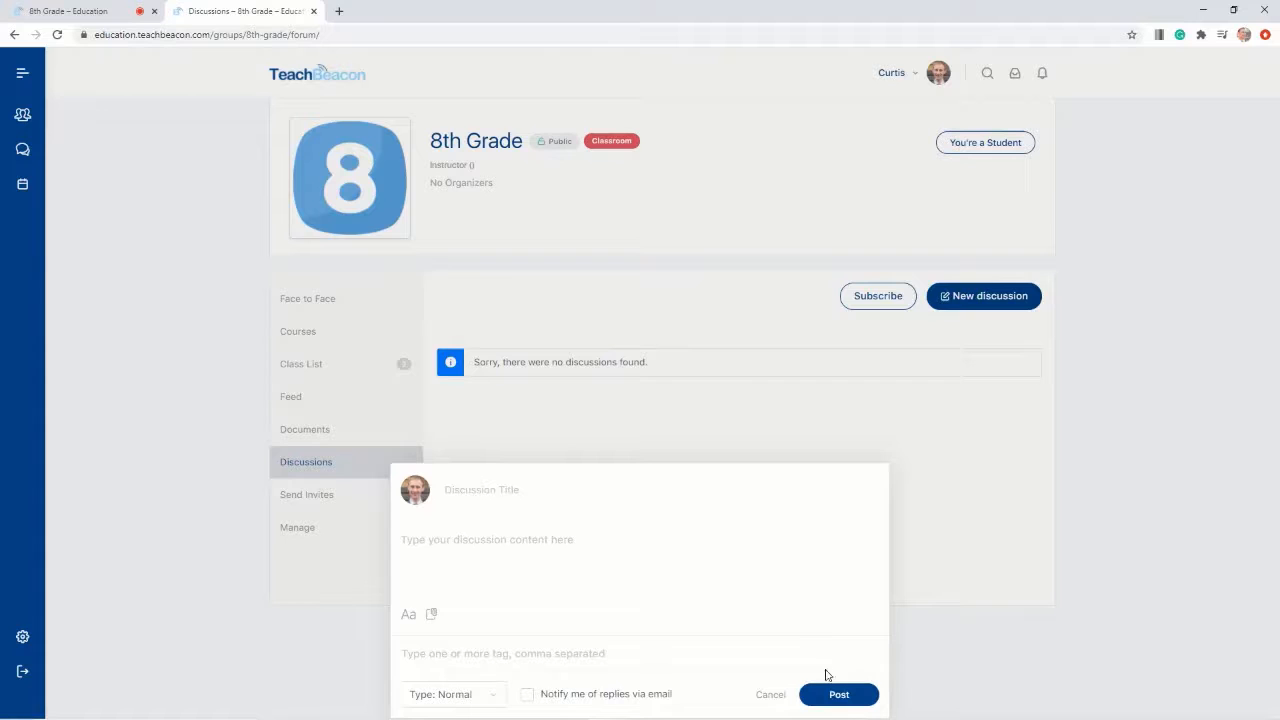
pyautogui.click(770, 694)
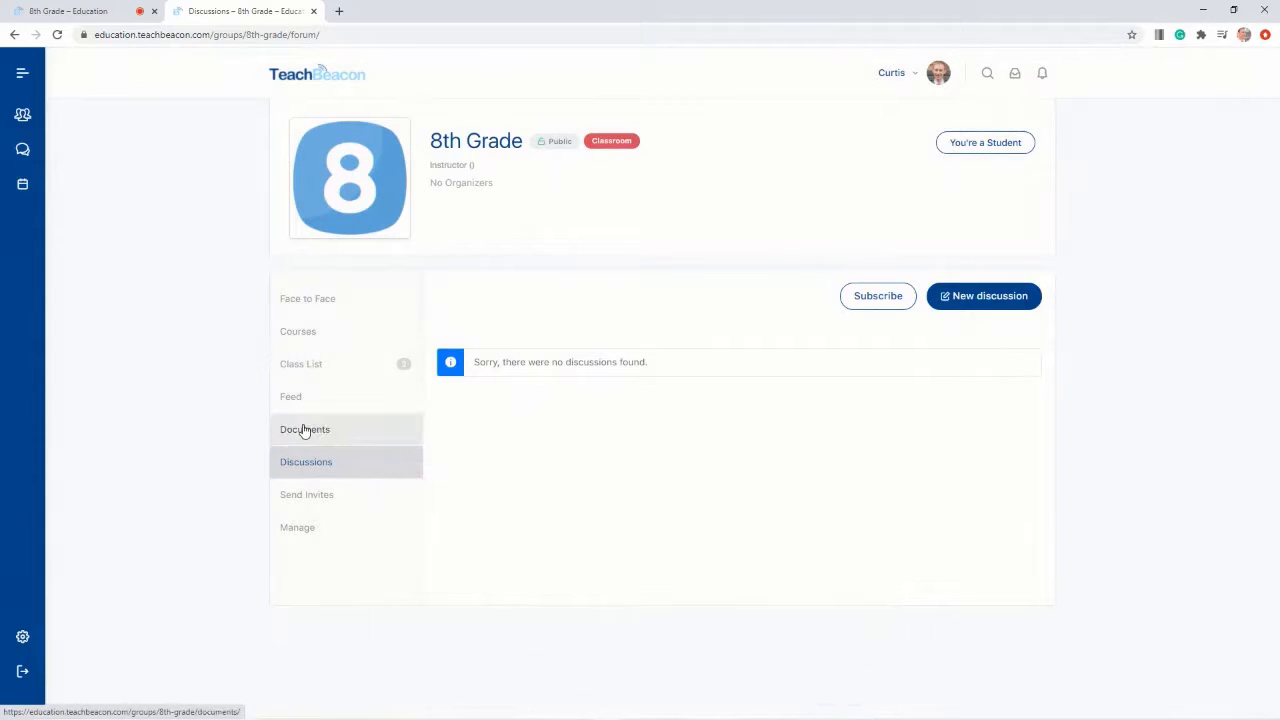
# Show the 8th Grade Documents page with no documents found
pyautogui.click(305, 429)
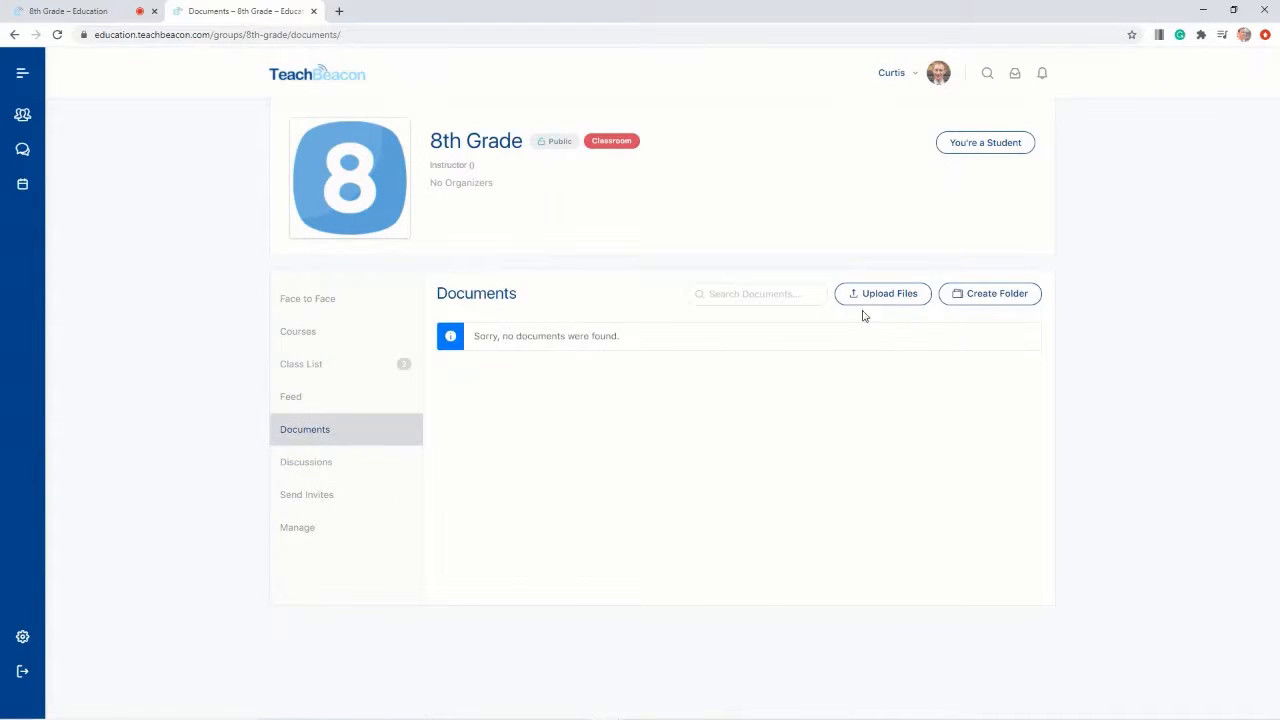
pyautogui.moveTo(1008, 298)
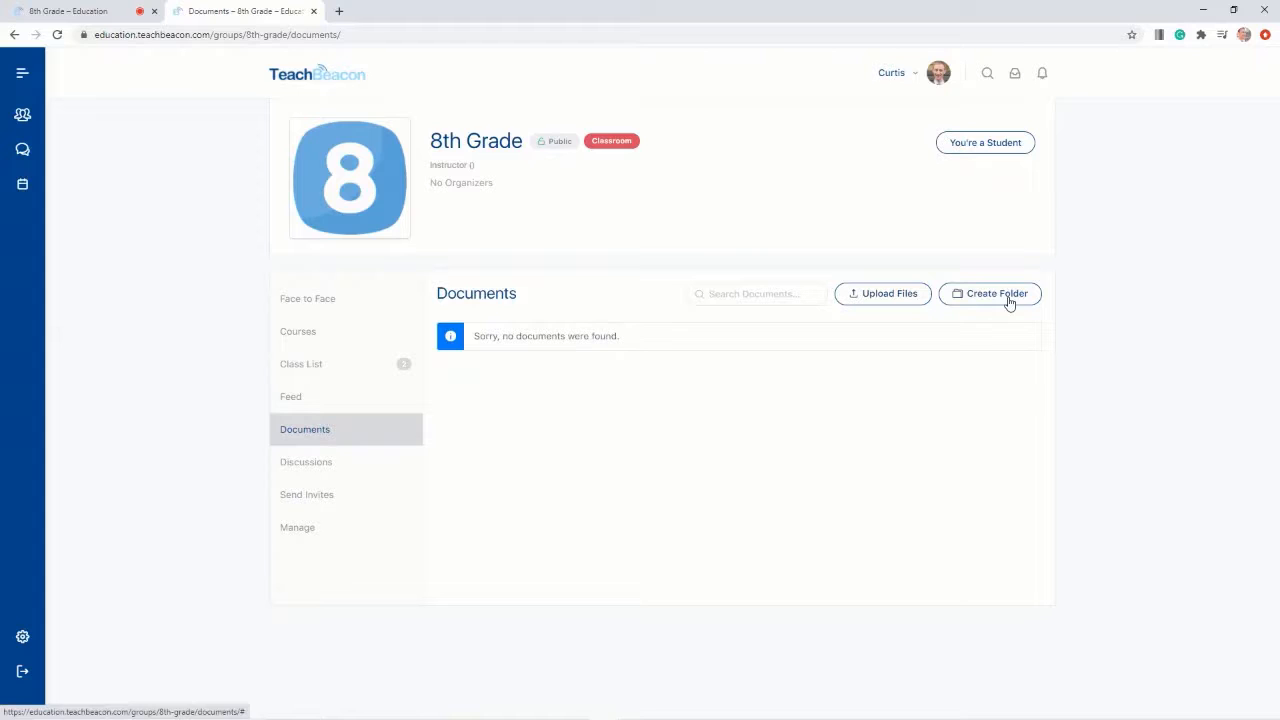
pyautogui.moveTo(545, 456)
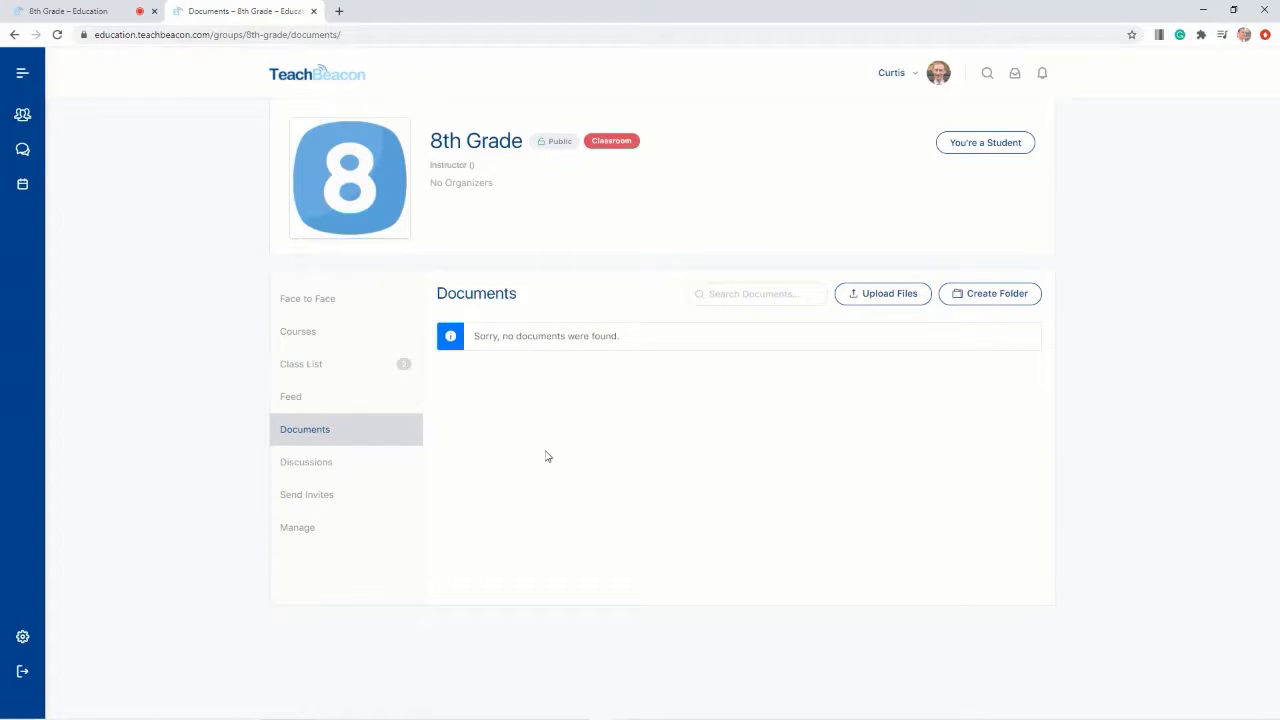
pyautogui.moveTo(301, 363)
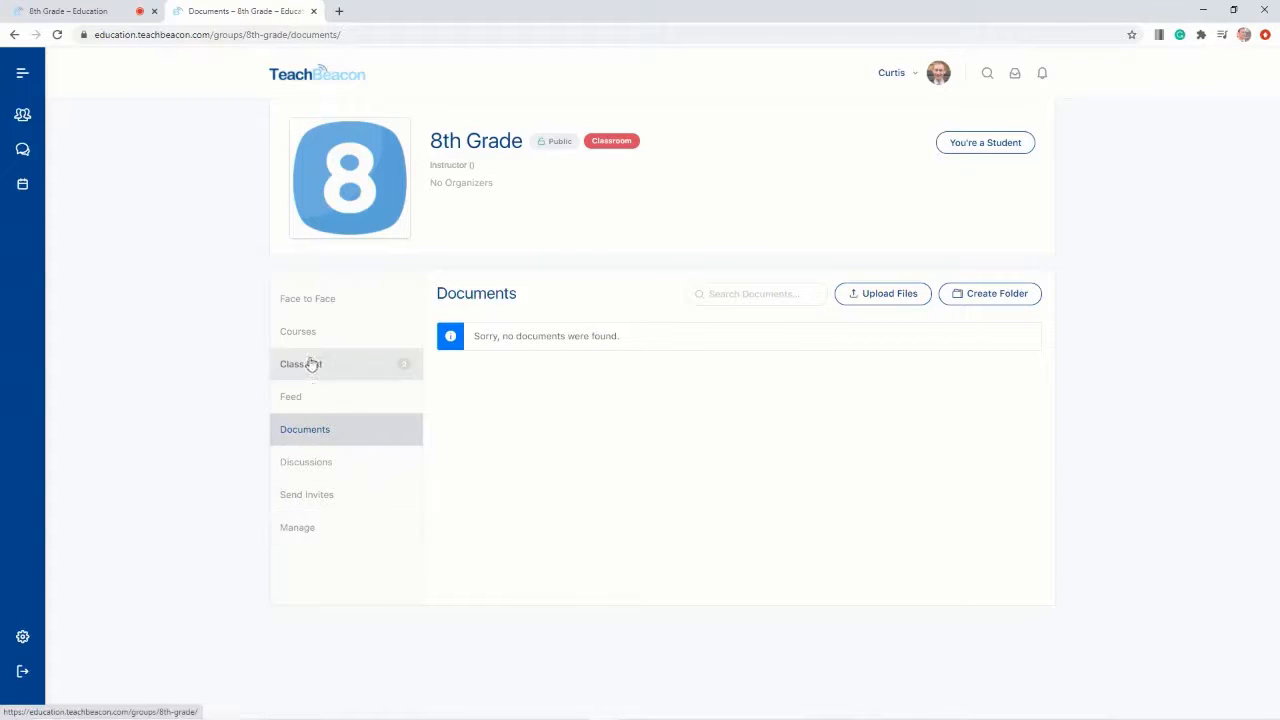
pyautogui.moveTo(155, 300)
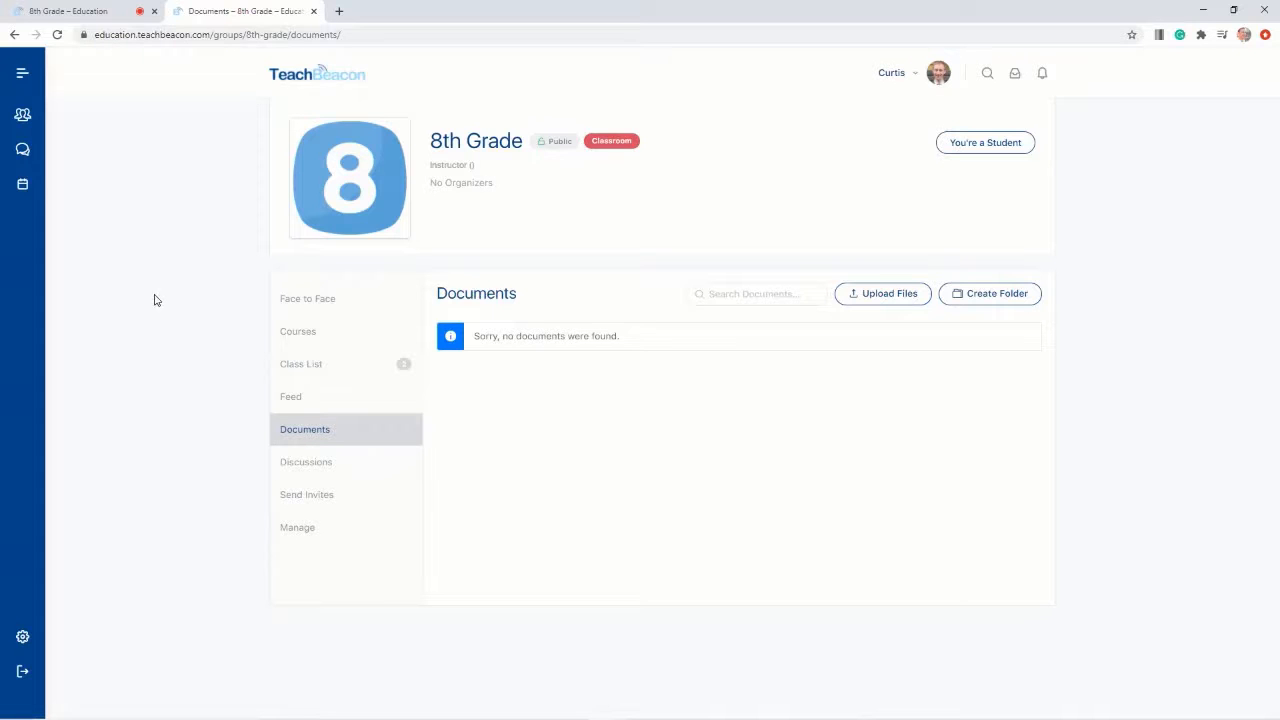
# Open New Message from Collaboration, then return to the live classroom on slide 5
pyautogui.click(22, 149)
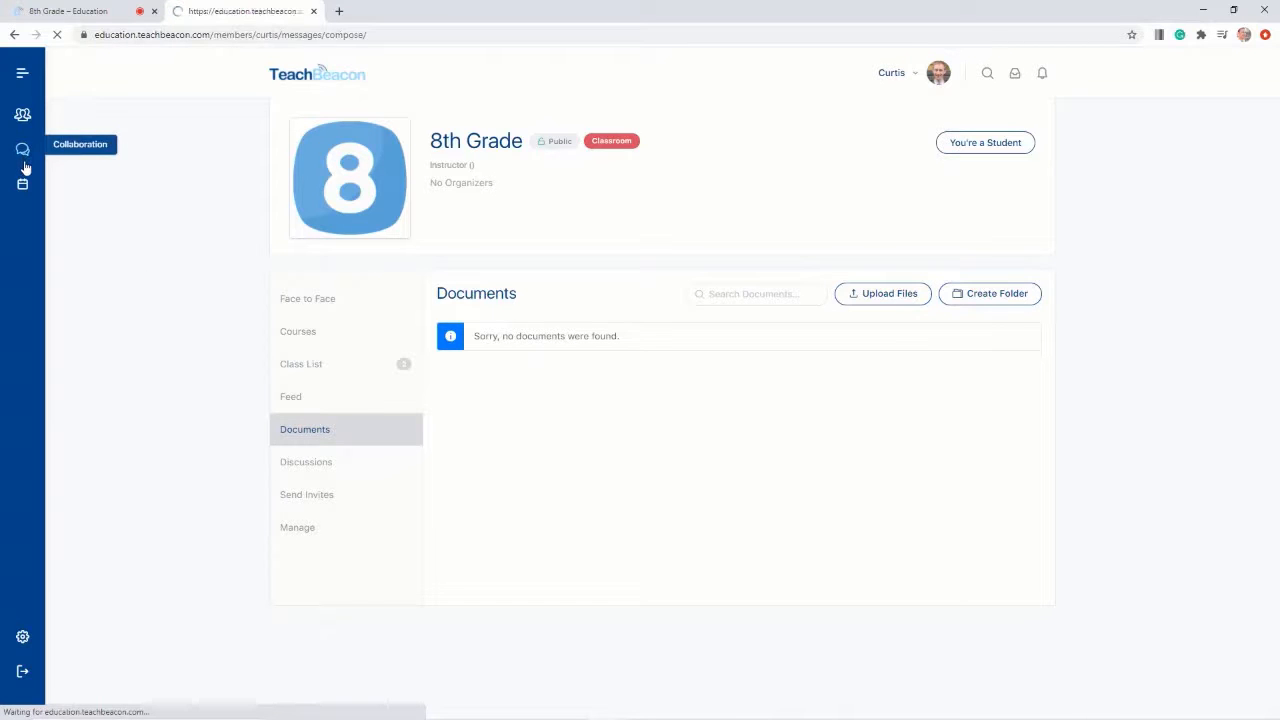
pyautogui.click(22, 149)
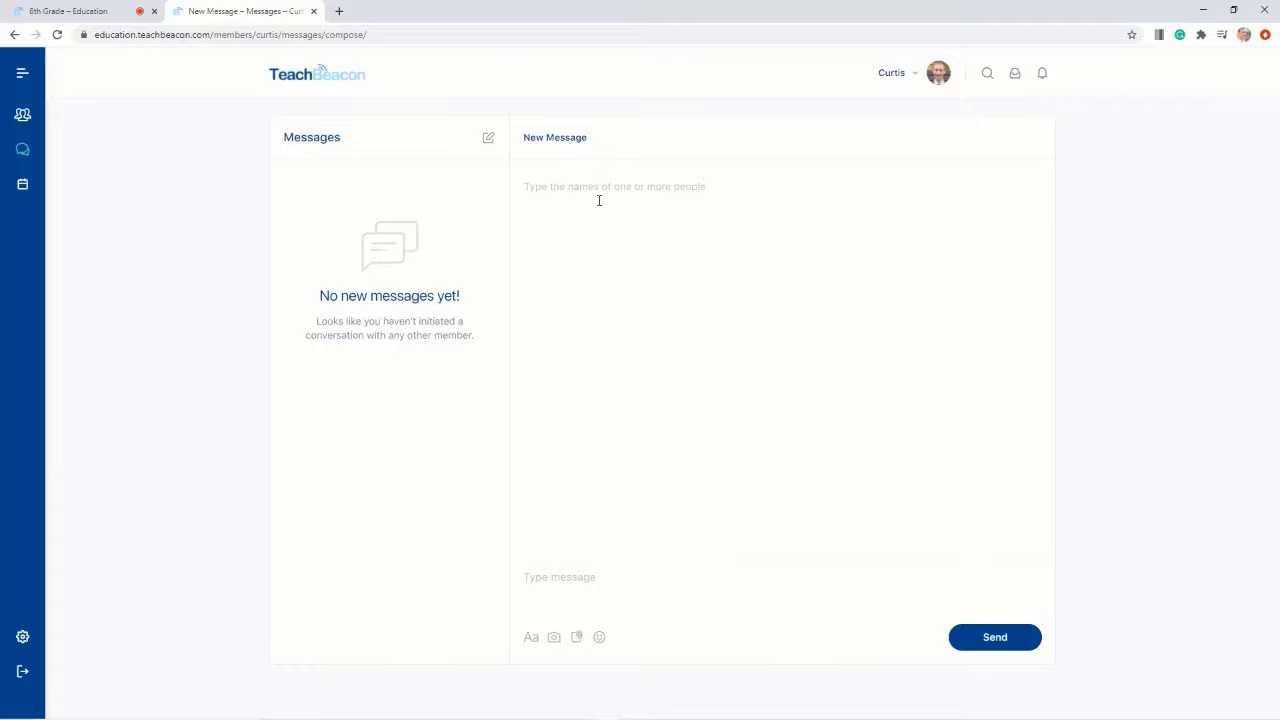
pyautogui.moveTo(550, 206)
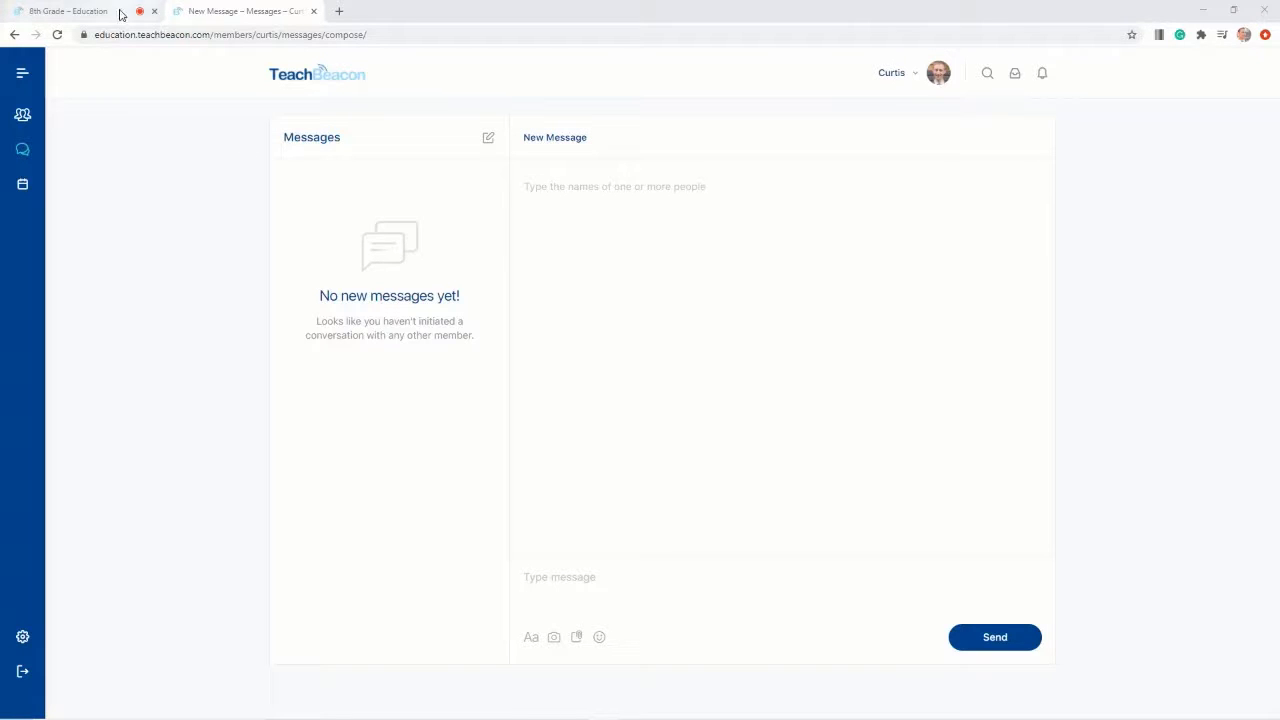
pyautogui.click(68, 11)
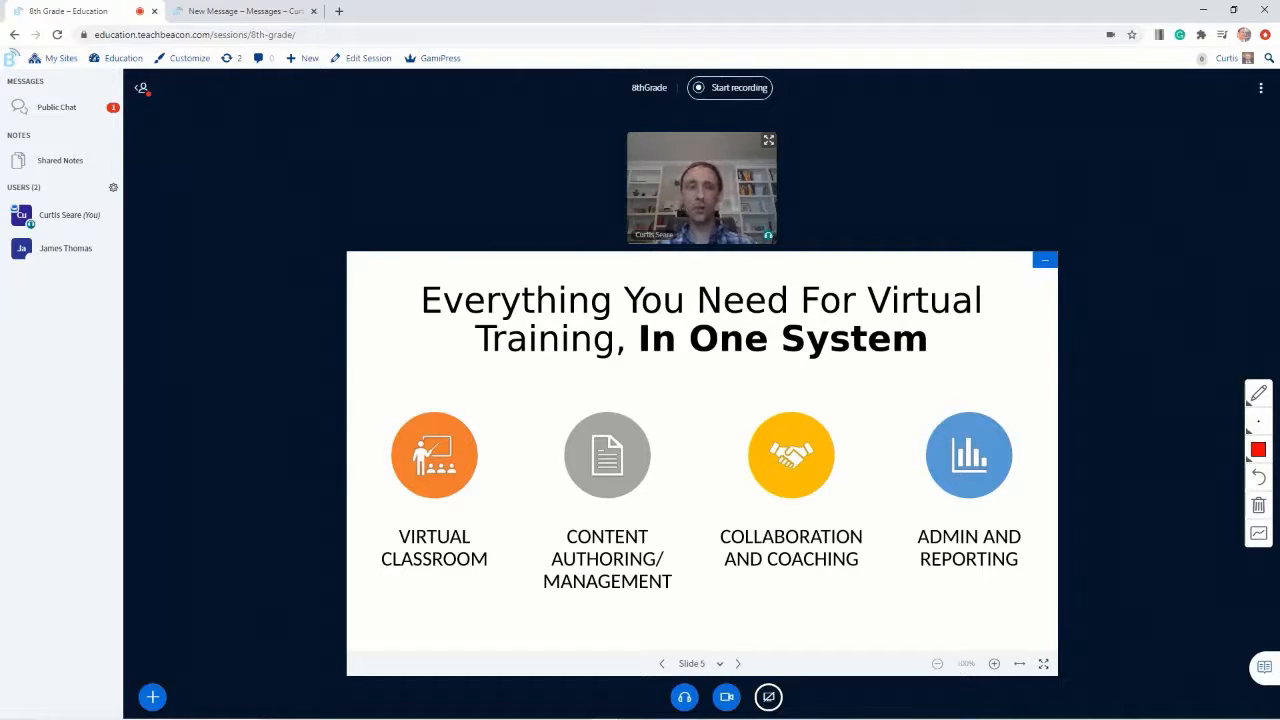
# Switch to the 8th Grade Class List tab showing mentor James and the students
pyautogui.click(244, 11)
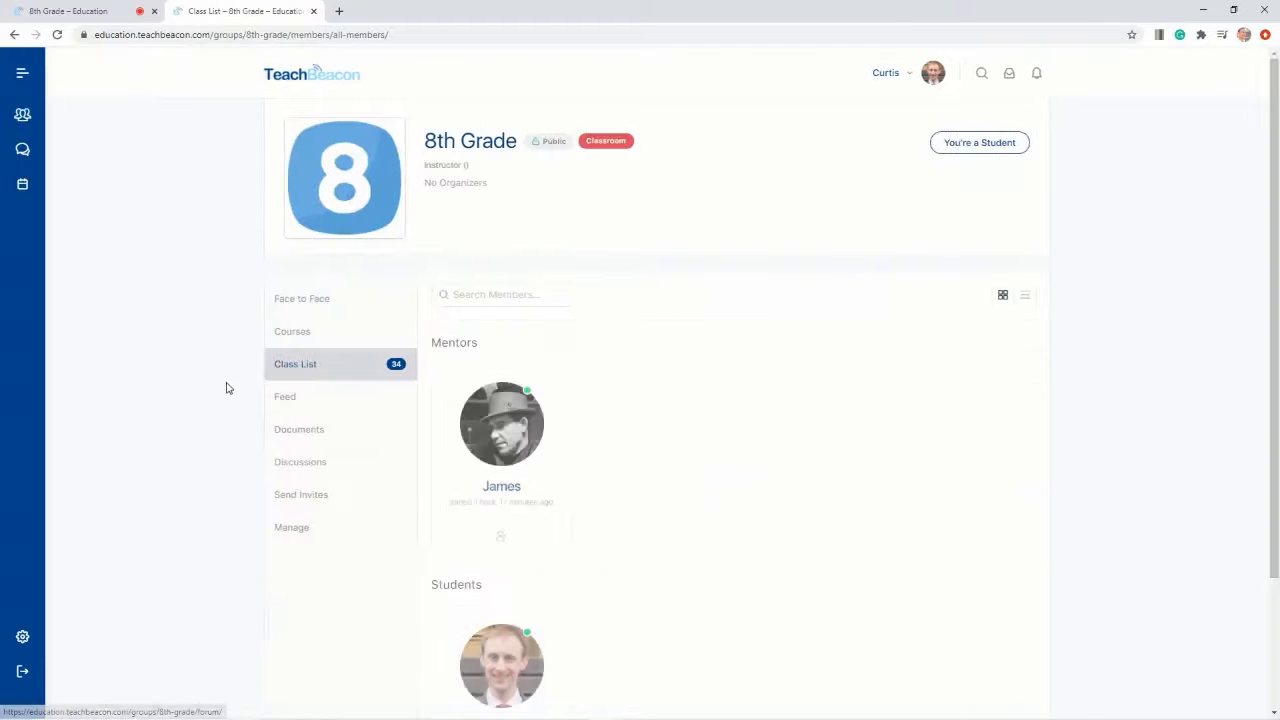
# Show 8th Grade Face to Face sessions, listing the August 27, 2020 session
pyautogui.click(301, 298)
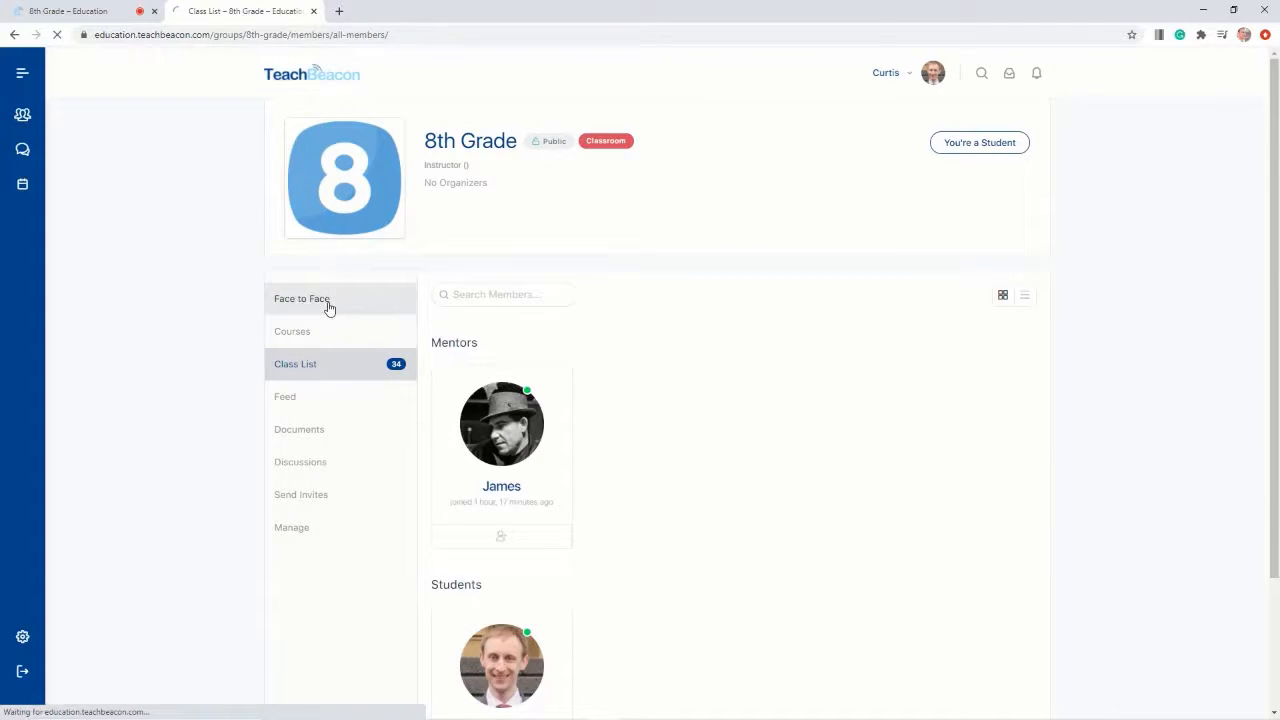
pyautogui.click(301, 298)
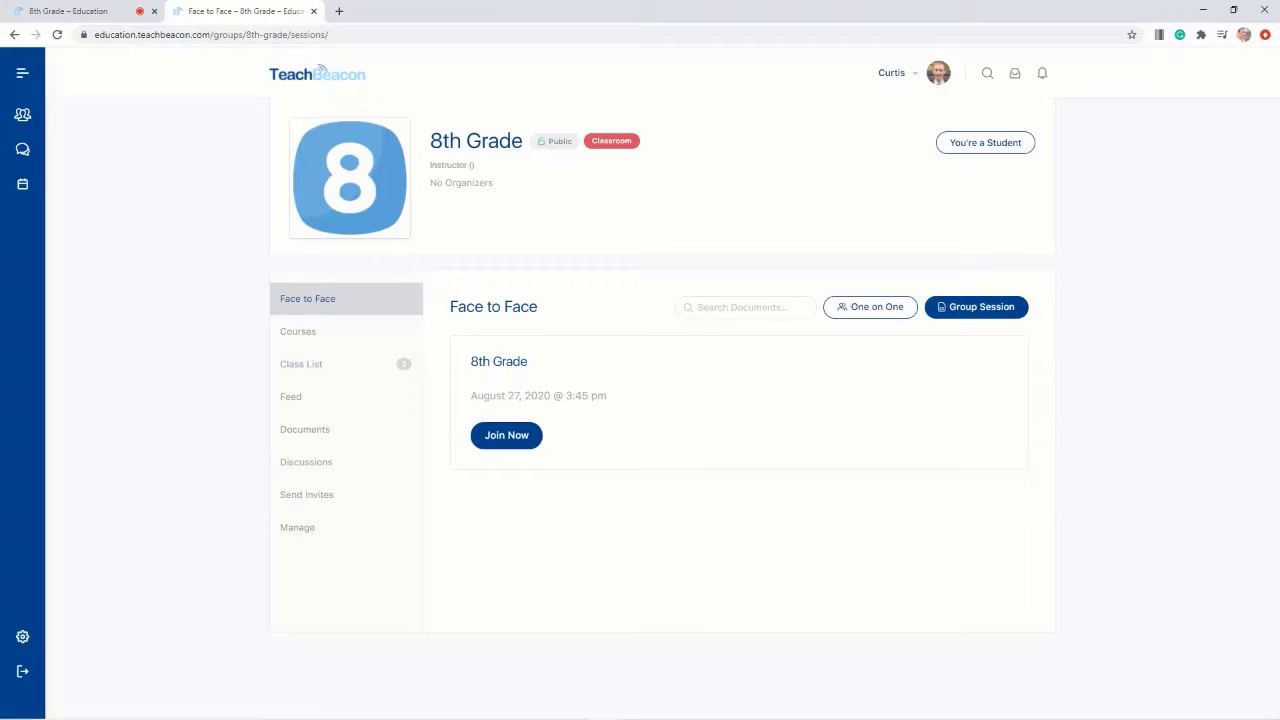
# Return to the live 8th Grade classroom displaying slide 5 on virtual training
pyautogui.click(506, 435)
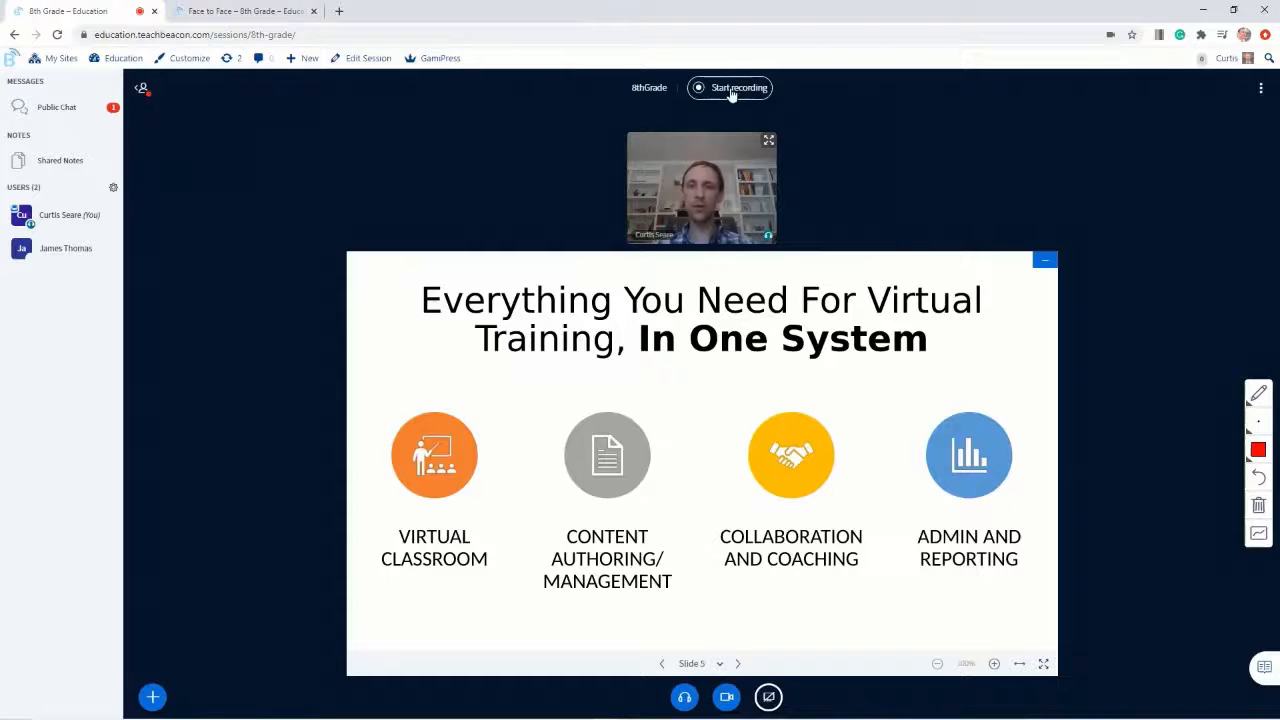
pyautogui.moveTo(532, 147)
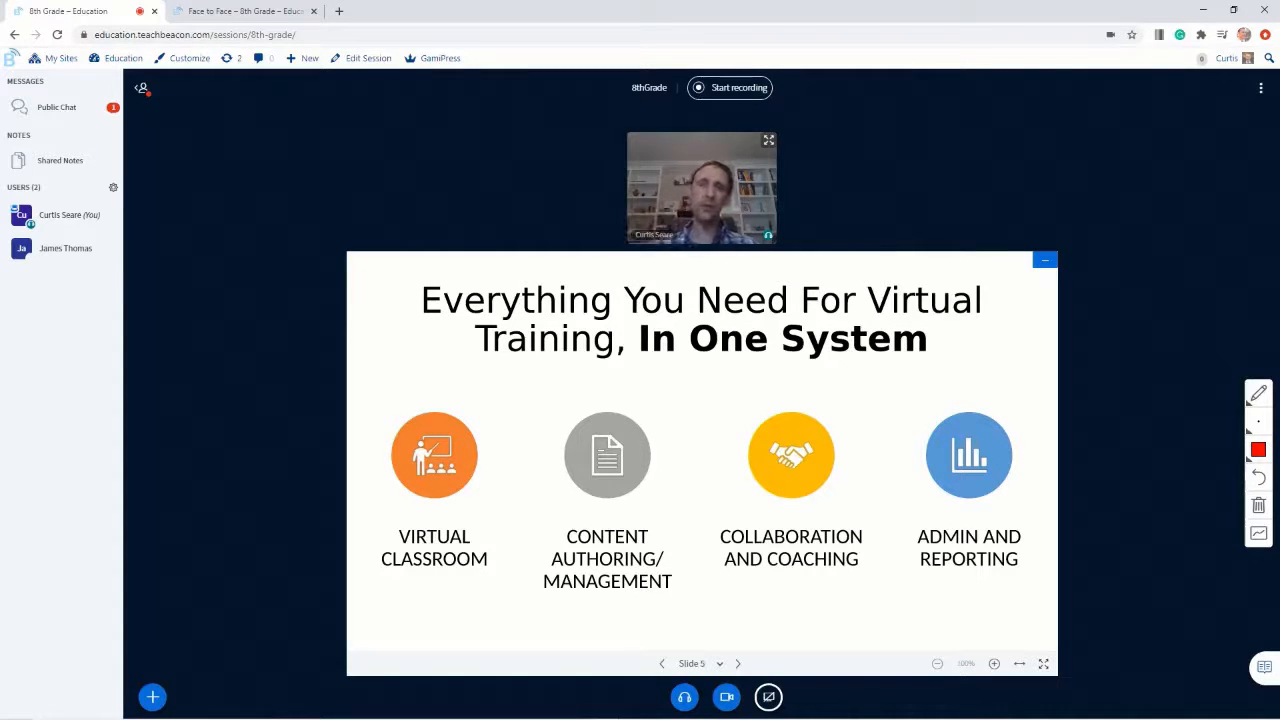
pyautogui.moveTo(337, 258)
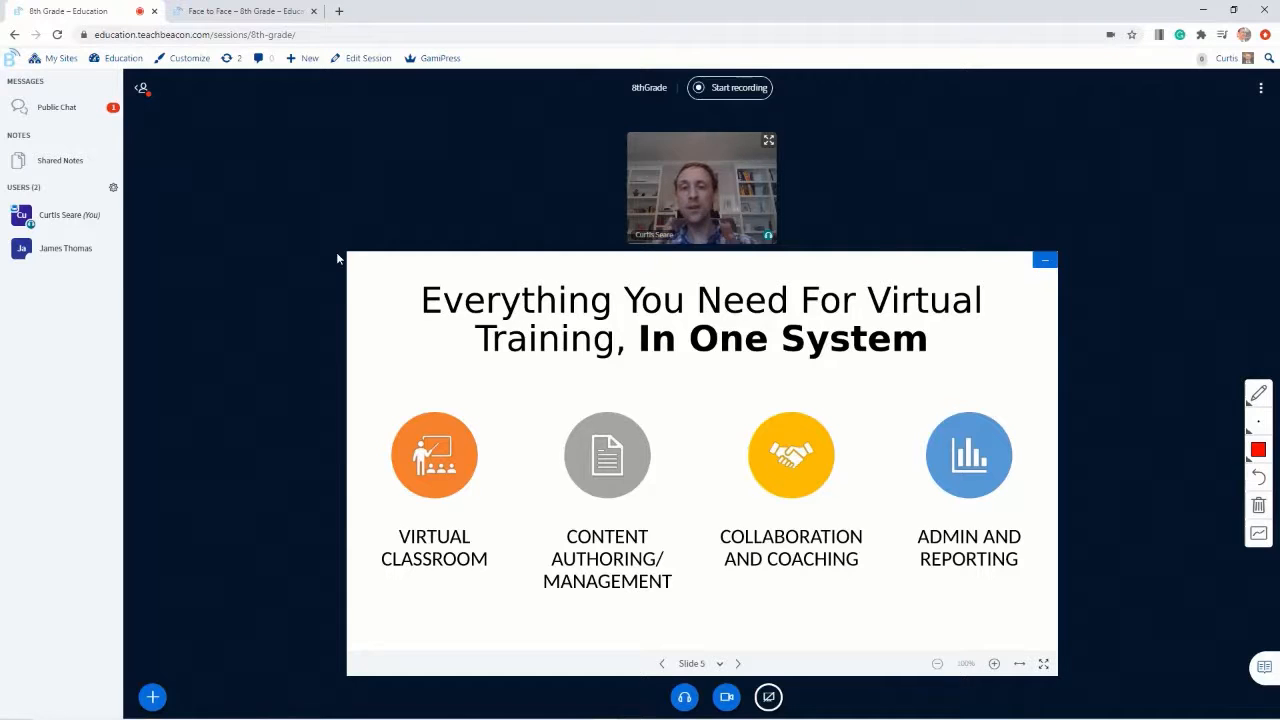